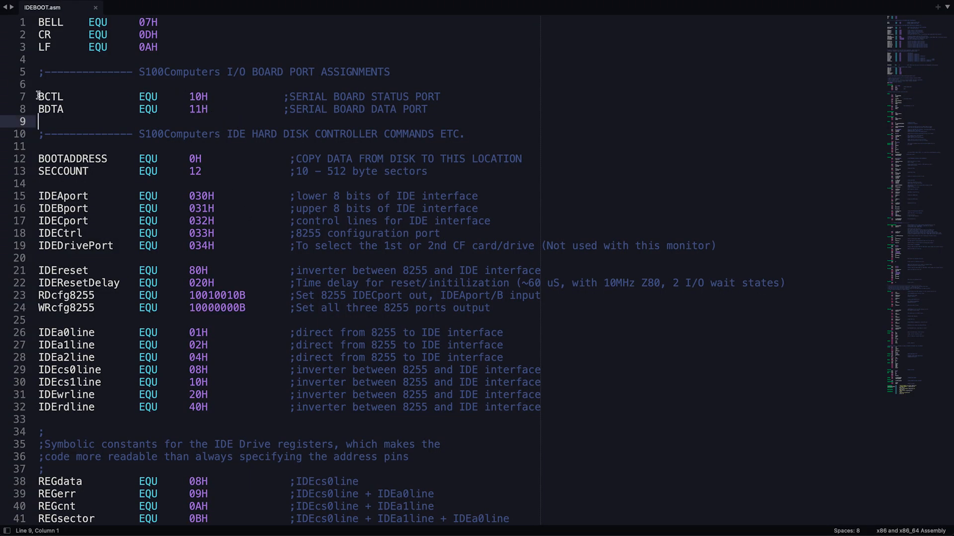
# Review the serial board status and data port EQUs and the MENU section of IDEBOOT.asm.
pyautogui.moveTo(37, 97); pyautogui.dragTo(427, 109)
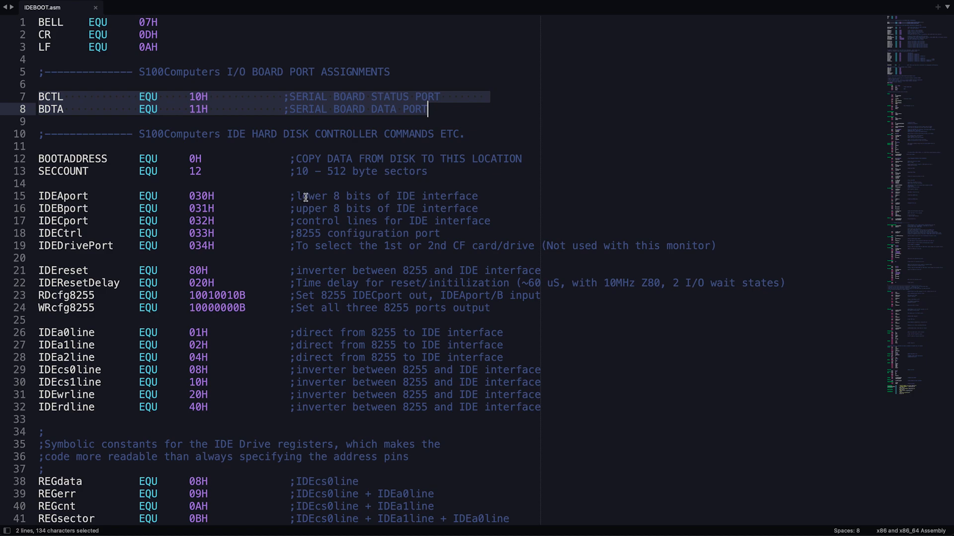
pyautogui.scroll(-3)
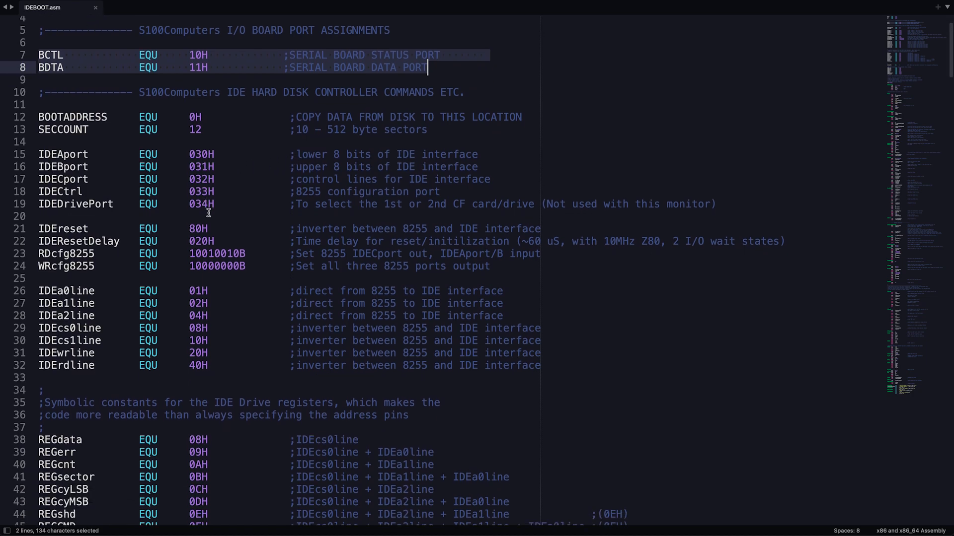
pyautogui.scroll(-3)
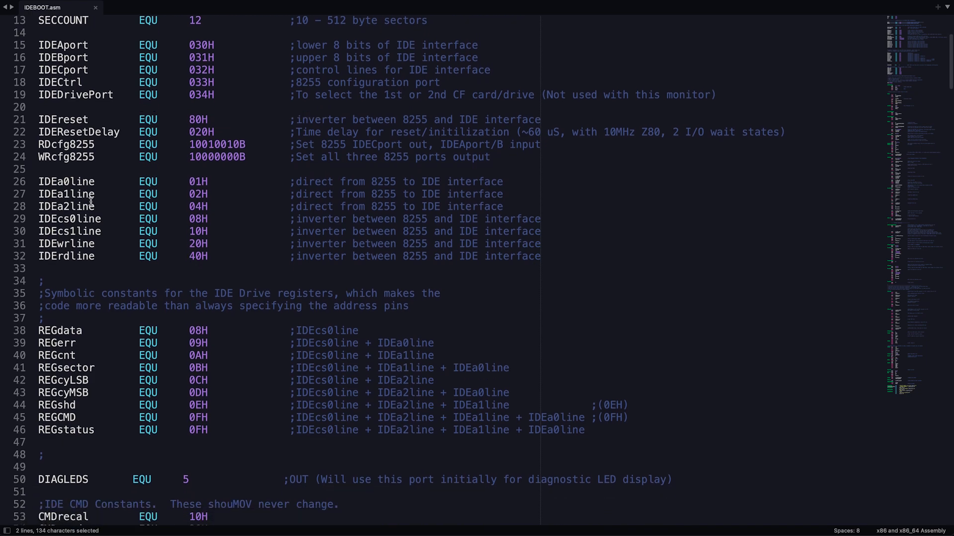
pyautogui.scroll(-3)
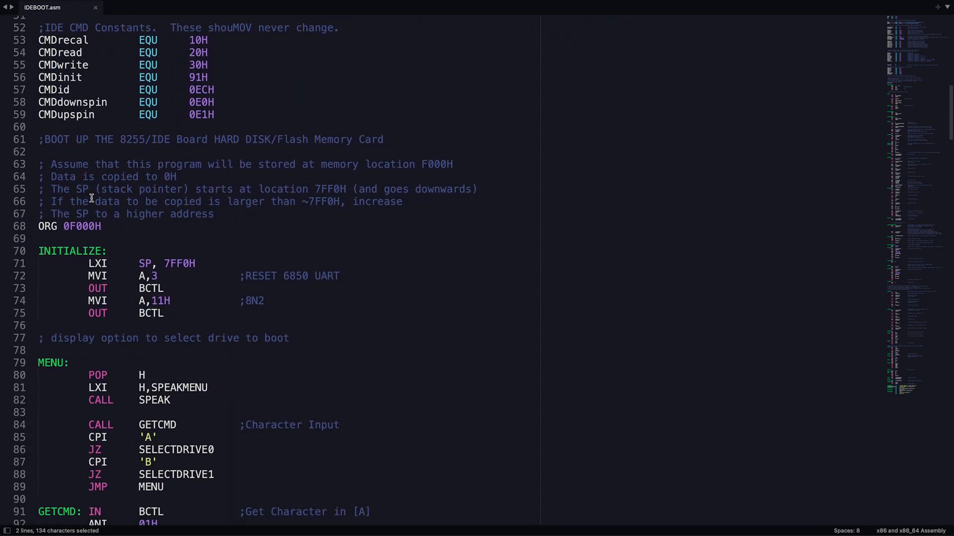
pyautogui.scroll(-3)
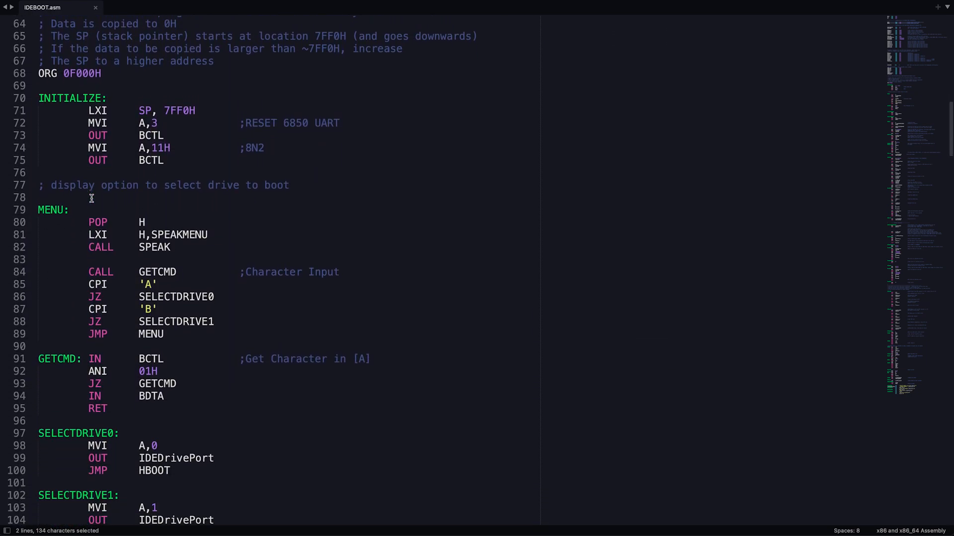
pyautogui.scroll(-3)
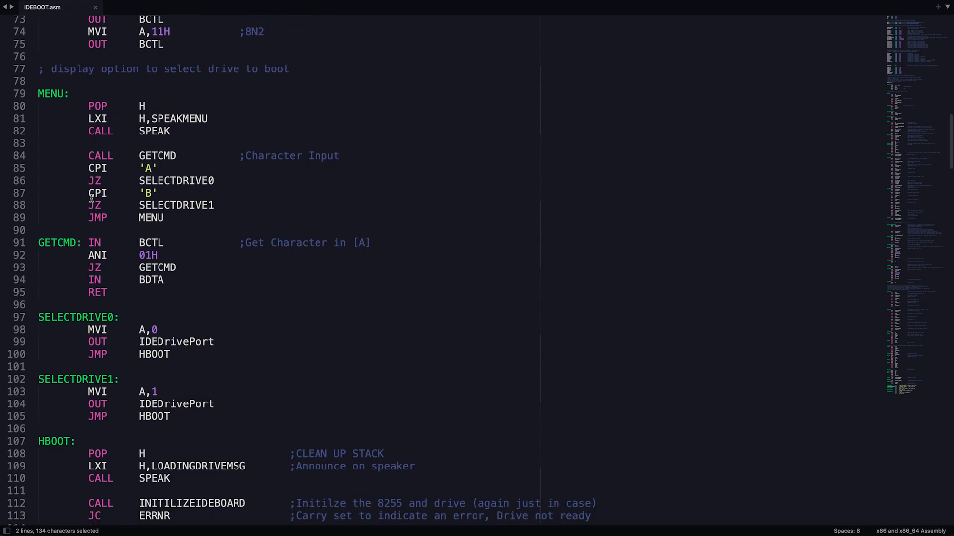
pyautogui.scroll(-3)
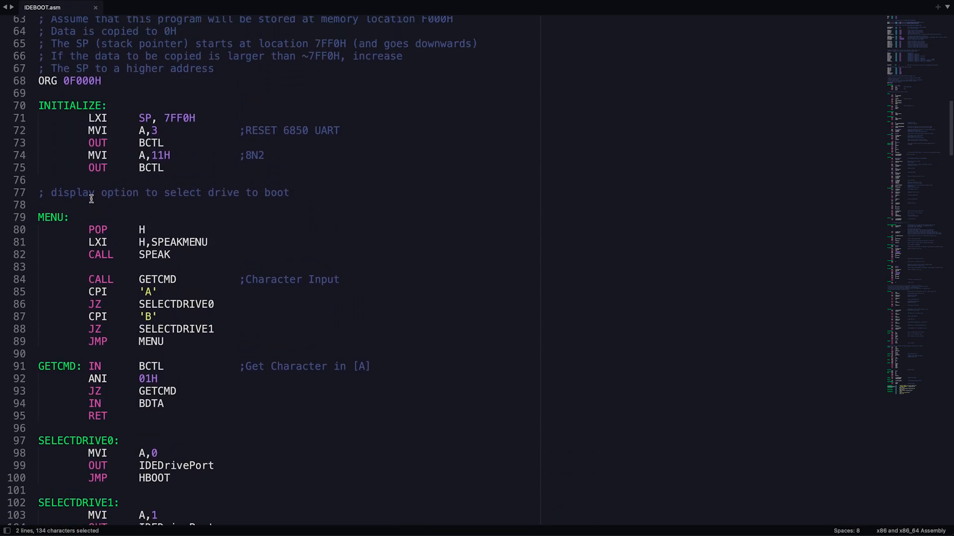
pyautogui.scroll(3)
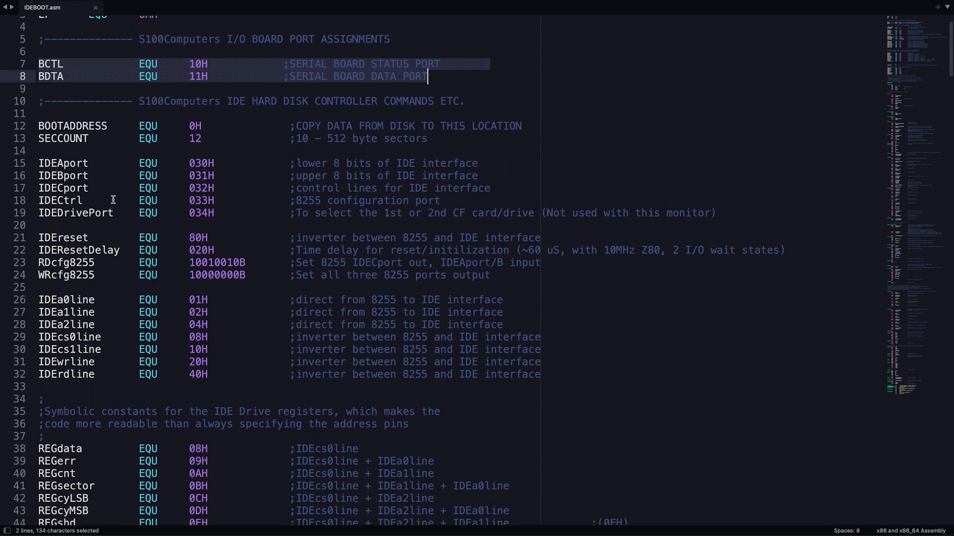
pyautogui.scroll(-3)
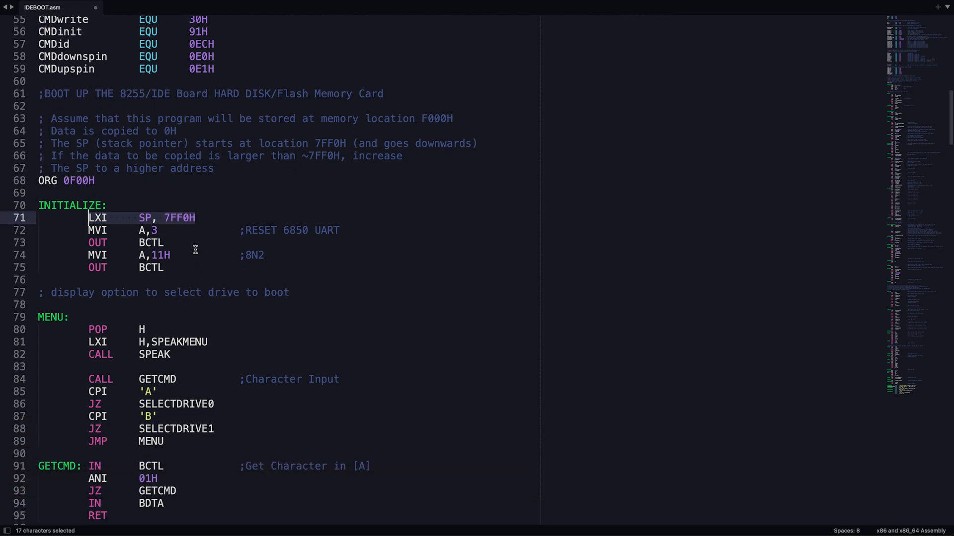
pyautogui.moveTo(183, 229)
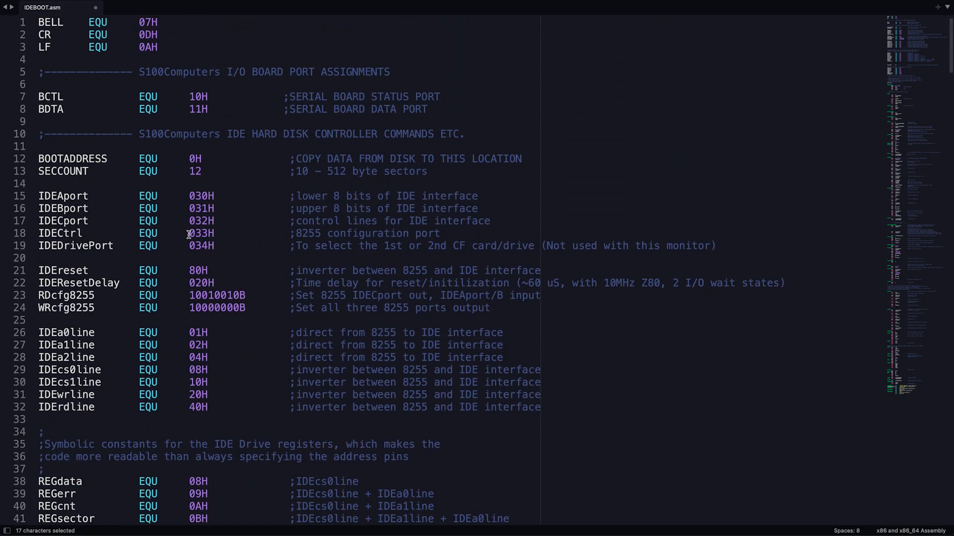
# Check the BOOTADDRESS definition and select the MoreRD16 read loop lines.
pyautogui.click(10, 159)
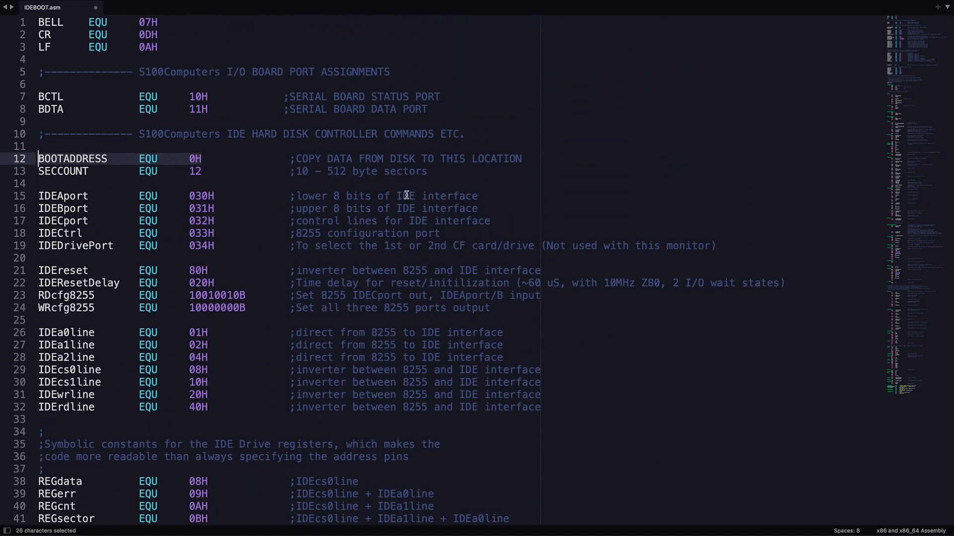
pyautogui.moveTo(229, 179)
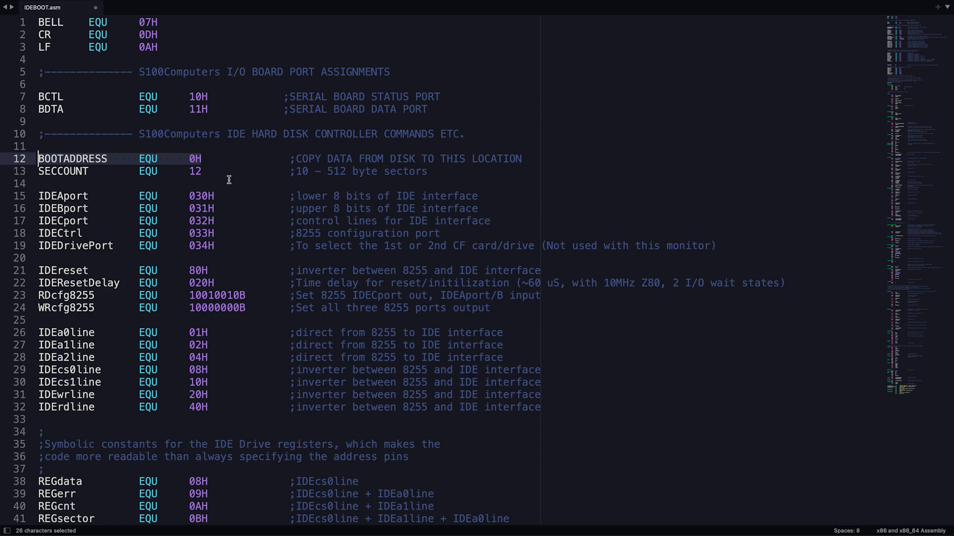
pyautogui.moveTo(240, 202)
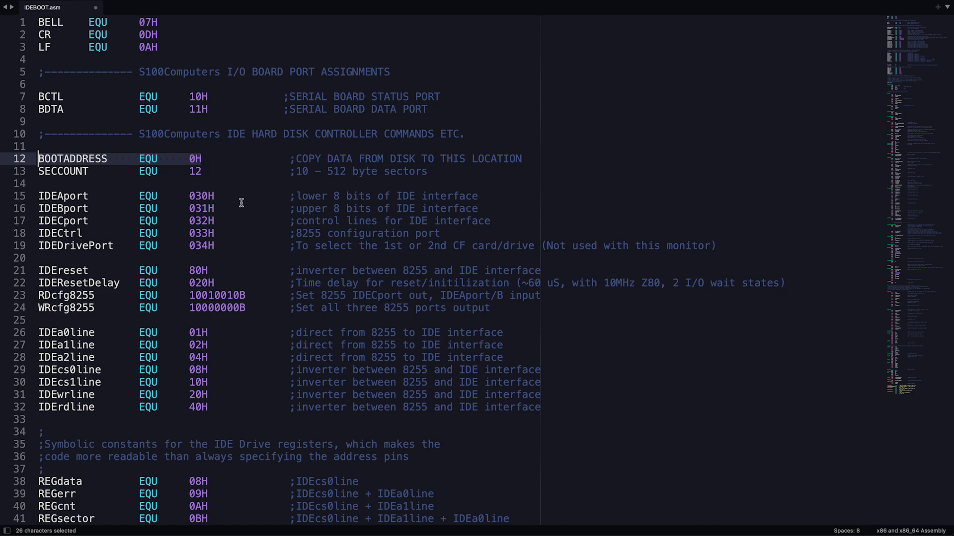
pyautogui.scroll(-3)
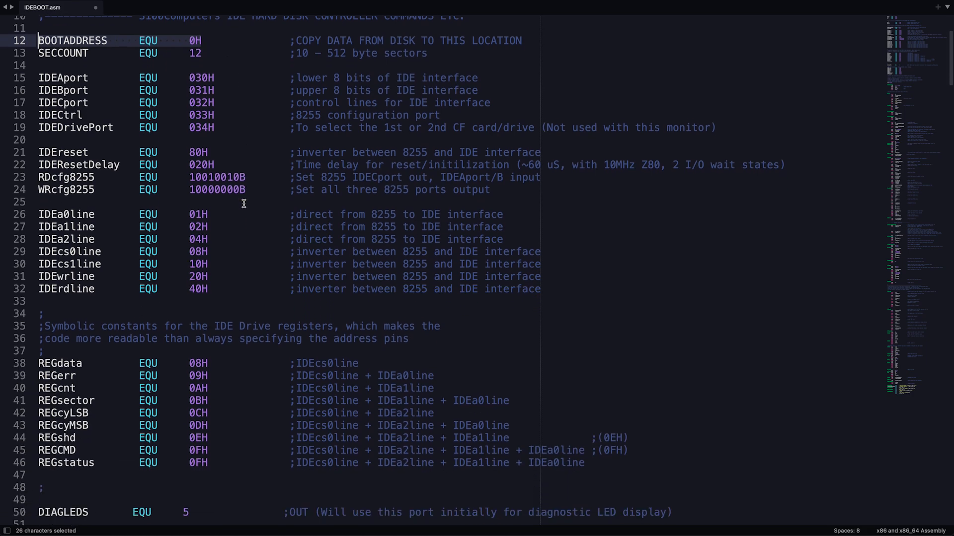
pyautogui.scroll(-3)
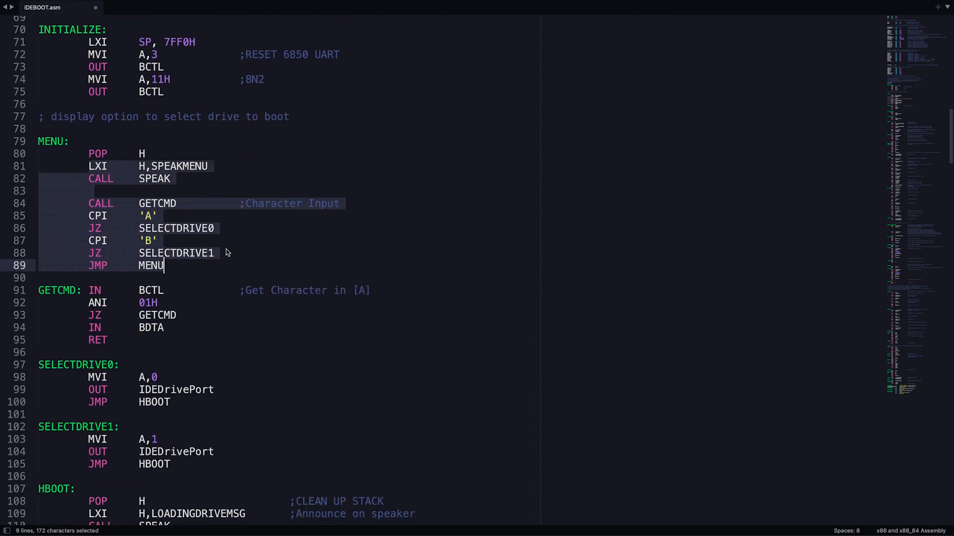
pyautogui.scroll(-3)
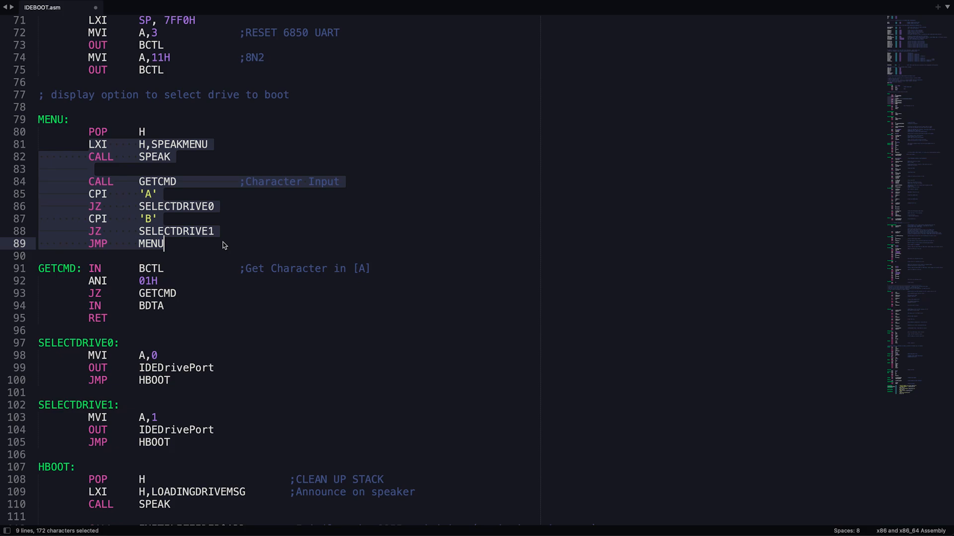
pyautogui.scroll(-3)
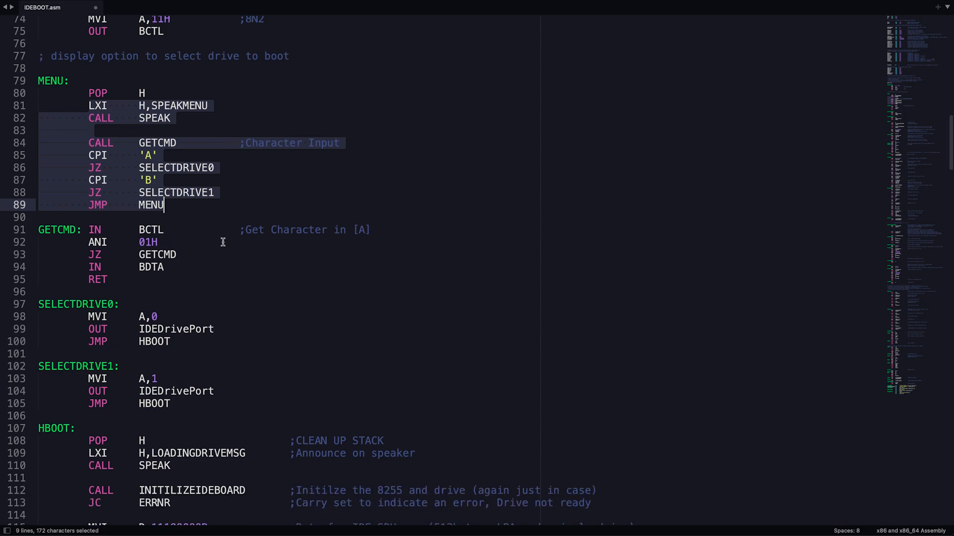
pyautogui.scroll(-3)
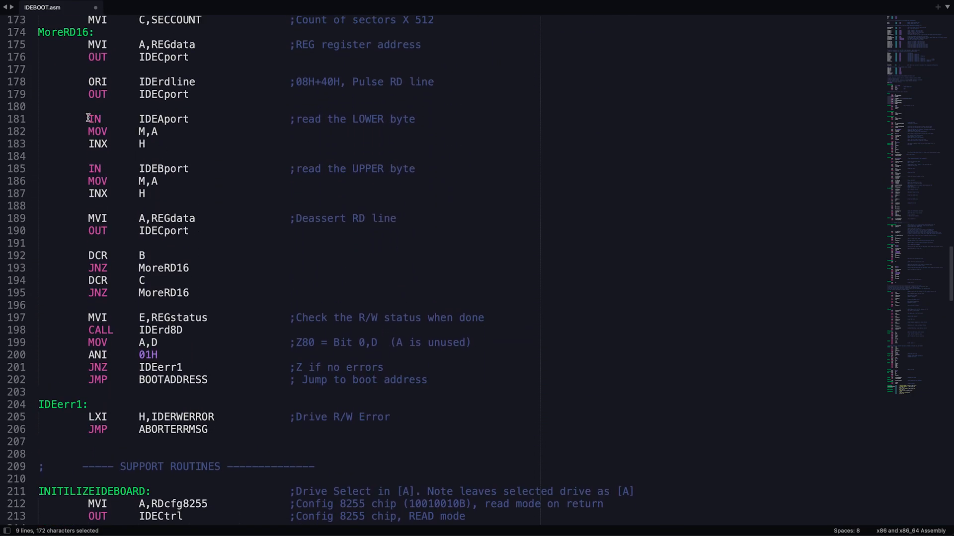
pyautogui.moveTo(87, 118); pyautogui.dragTo(290, 221)
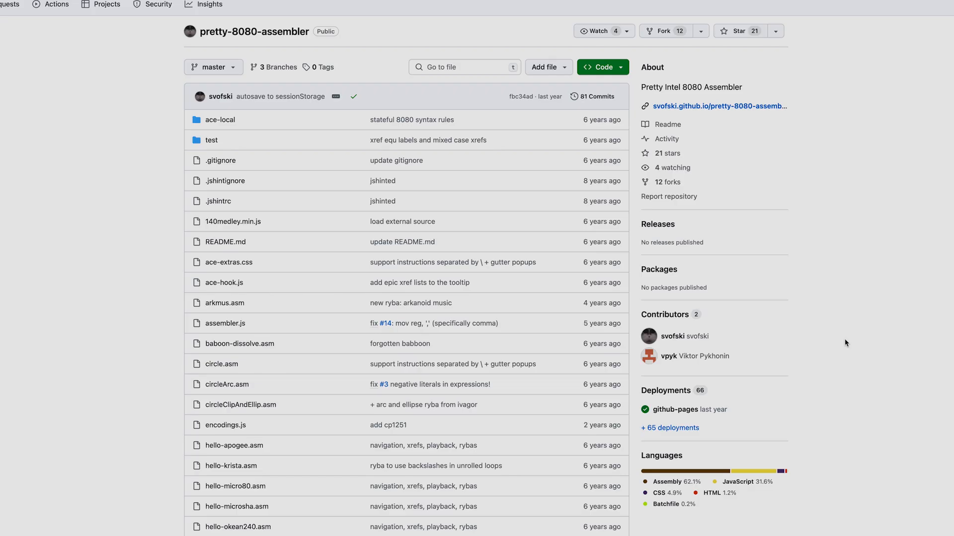
# Follow the README's svofski.github.io link to the hosted online assembler.
pyautogui.scroll(-3)
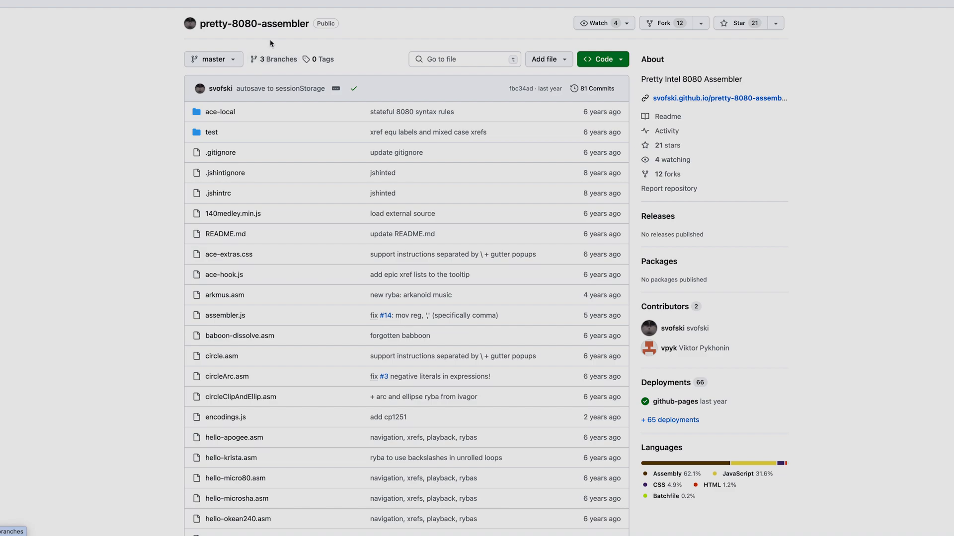
pyautogui.moveTo(361, 189)
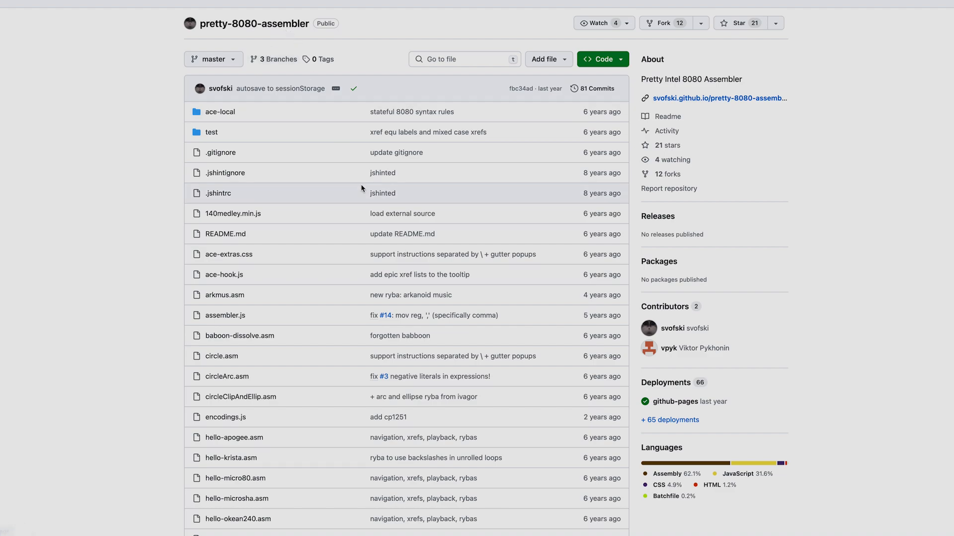
pyautogui.scroll(-3)
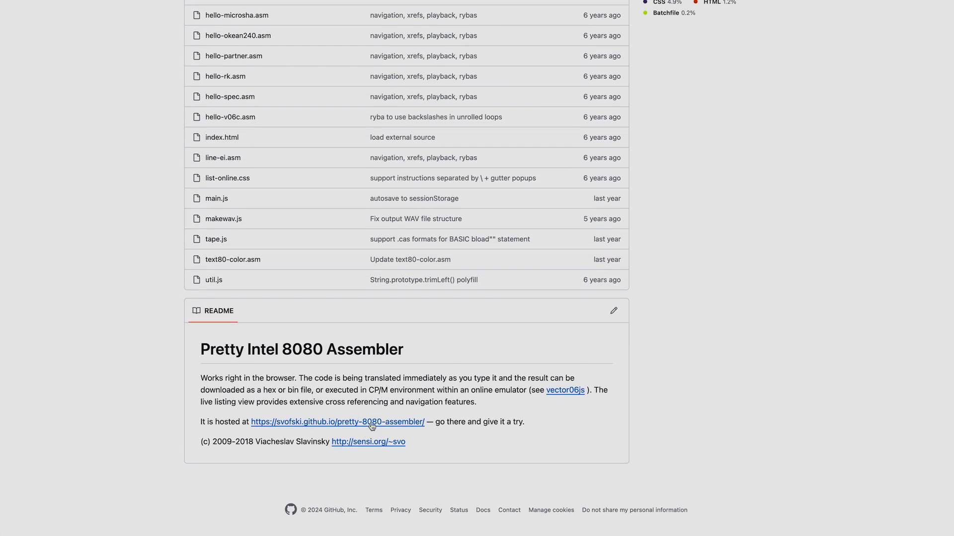
pyautogui.click(336, 422)
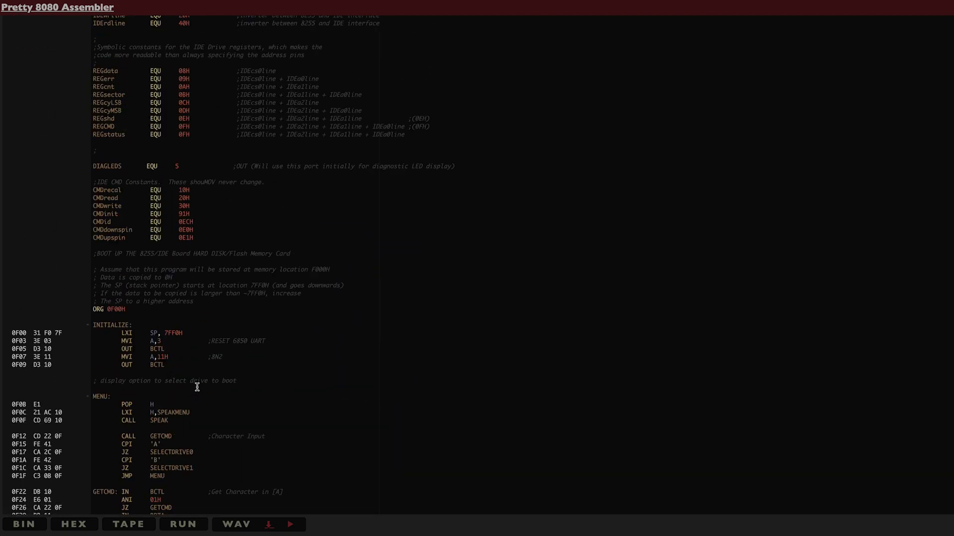
# Review the assembled IDEBOOT listing starting at address 0F00.
pyautogui.scroll(-3)
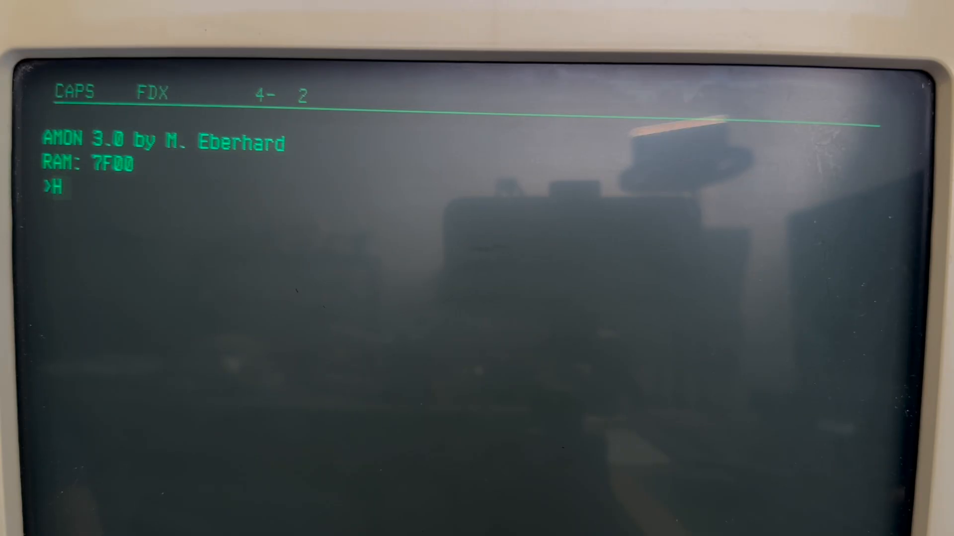
# Enter the HL F00 hex-load command at the AMON prompt.
pyautogui.write('L F00')
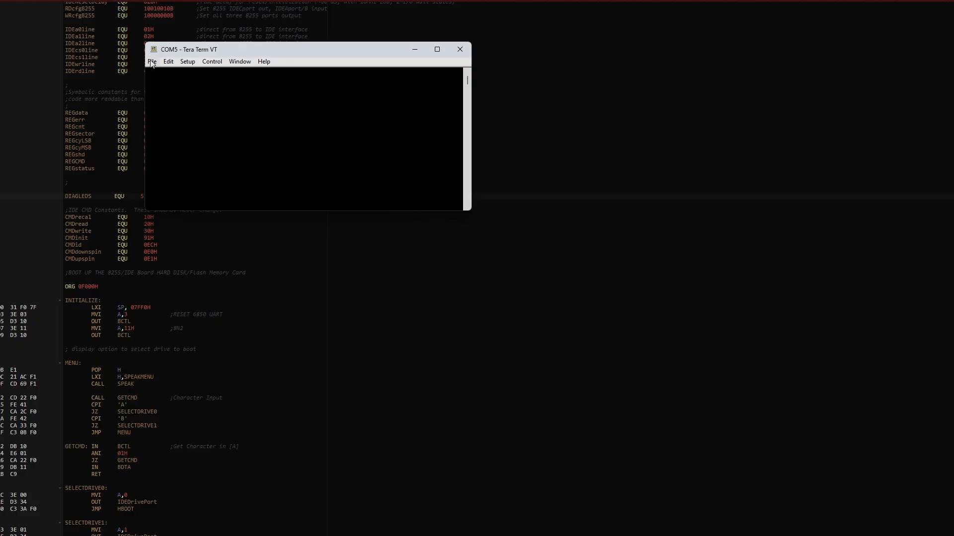
# Send IDEBOOT.hex to the Altair via File > Send file in Tera Term.
pyautogui.click(151, 60)
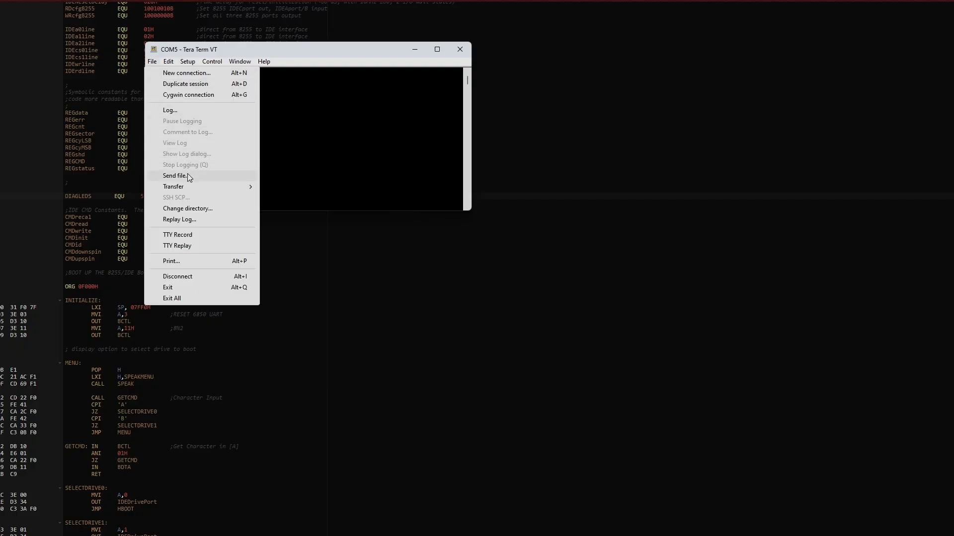
pyautogui.click(176, 176)
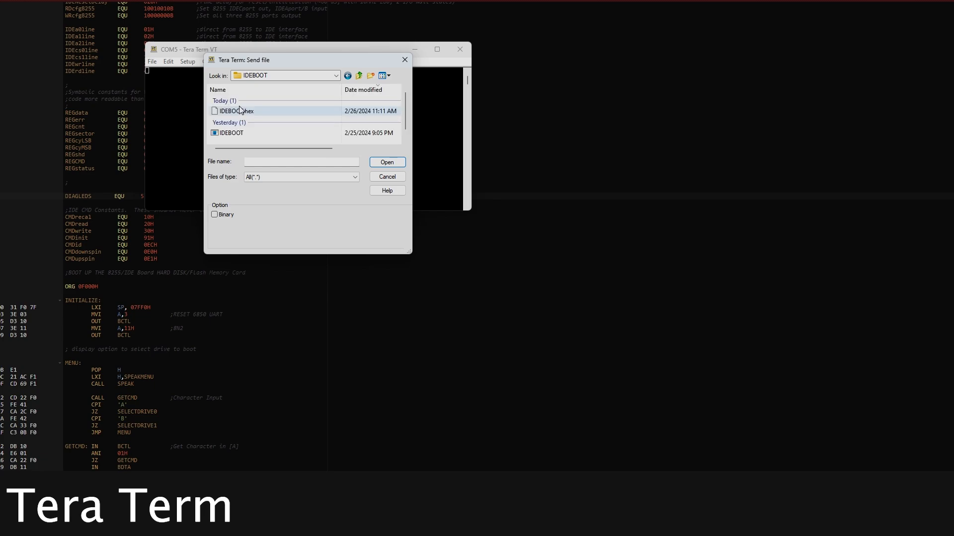
pyautogui.moveTo(238, 110)
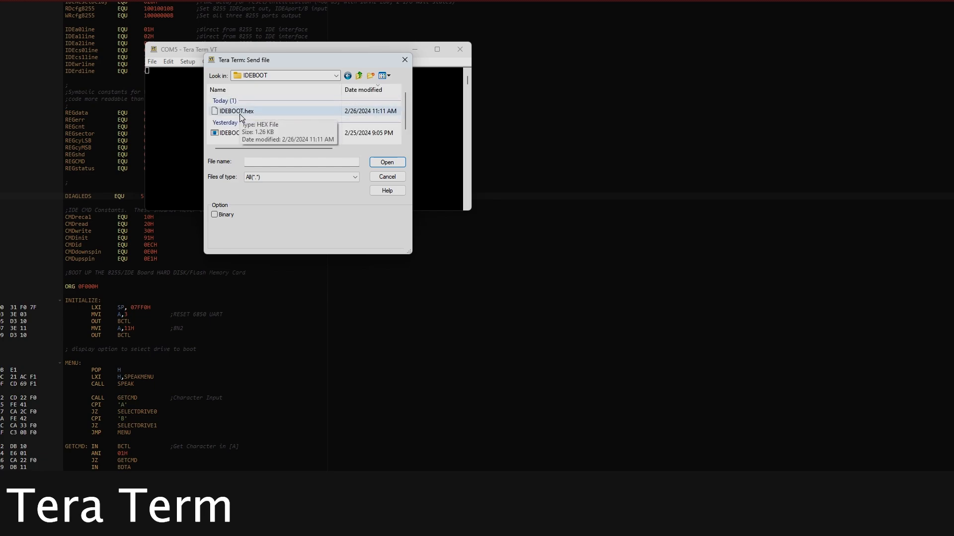
pyautogui.click(386, 177)
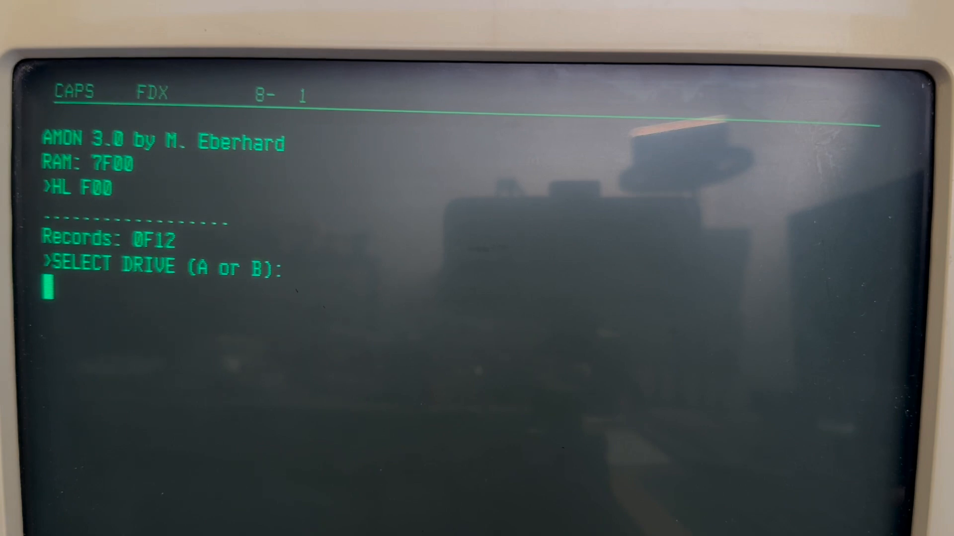
# Choose drive A at AMON's SELECT DRIVE prompt.
pyautogui.write('A')
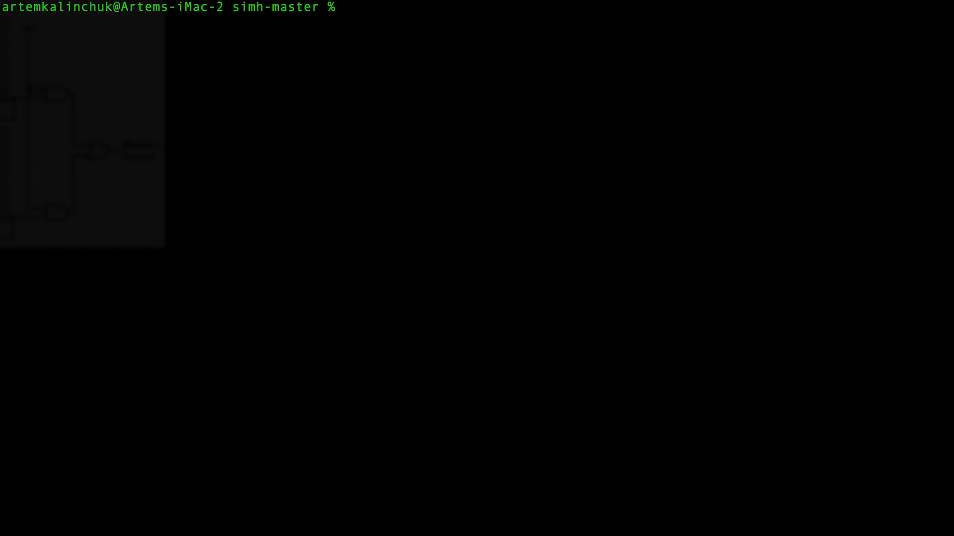
# List disks, unmount /dev/disk4, and enter sudo dd writing DRIVEB.com to /dev/disk4 with bs=1.
pyautogui.write('diskutil list')
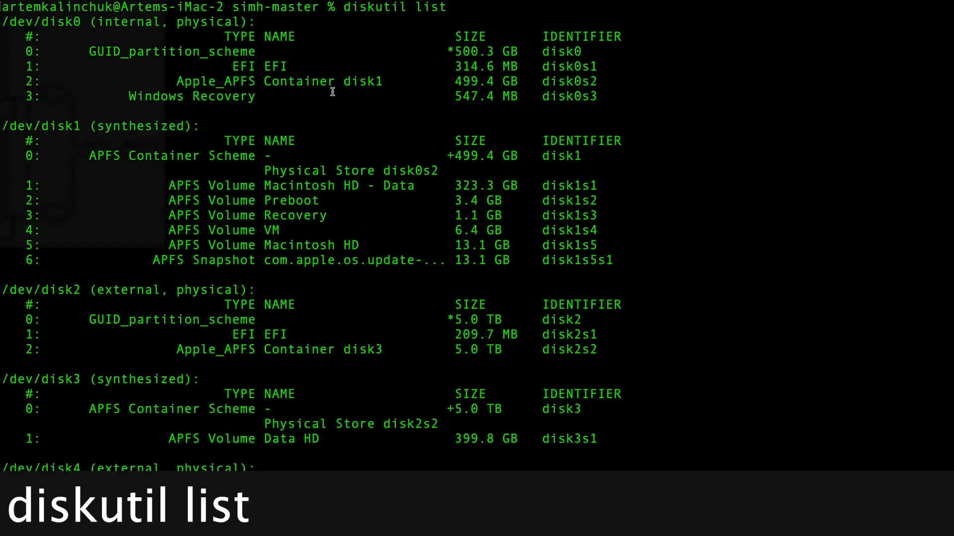
pyautogui.moveTo(339, 219)
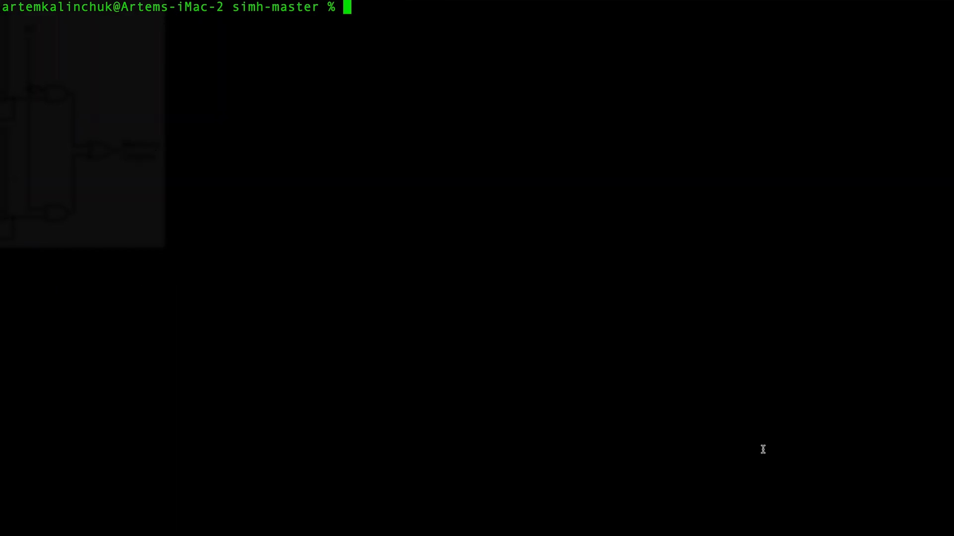
pyautogui.write('diskutil unmountDisk /dev/disk4')
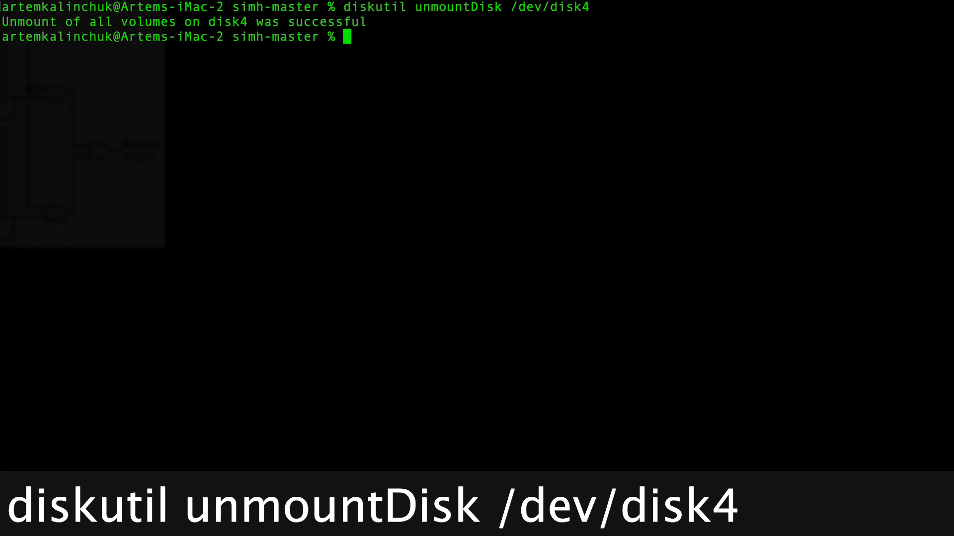
pyautogui.write('sudo dd if=/Users/artemkalinchuk/Downloads/DRIVEB.com of=/dev/disk4 bs=1')
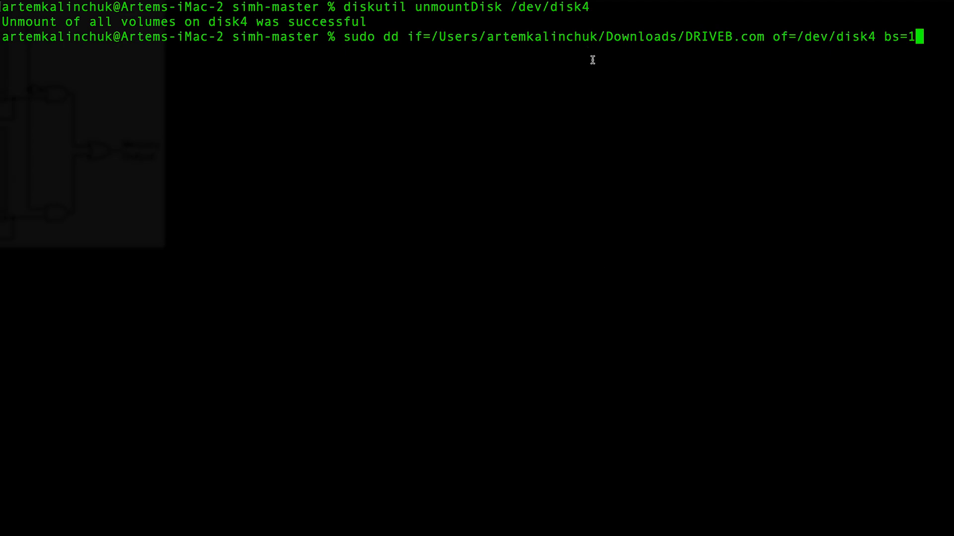
pyautogui.moveTo(733, 35)
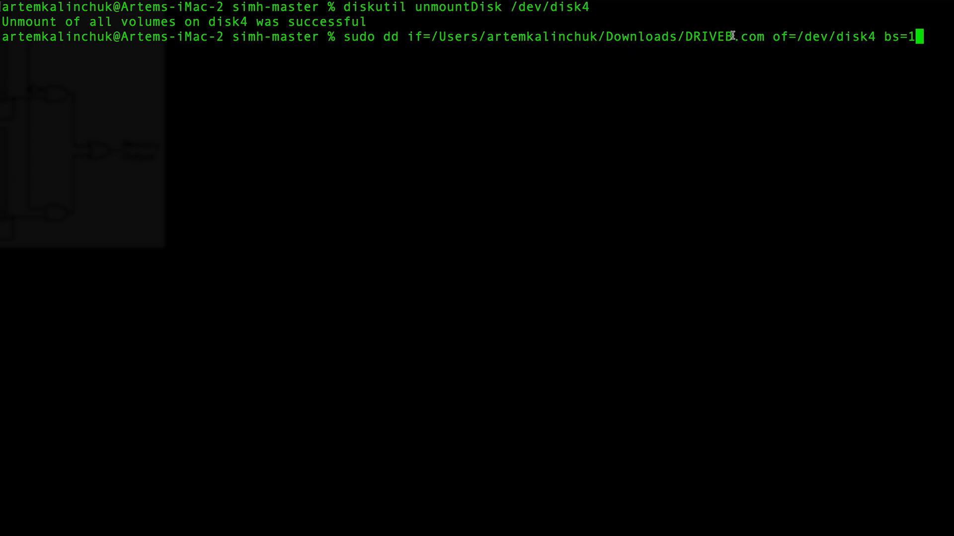
pyautogui.moveTo(735, 36)
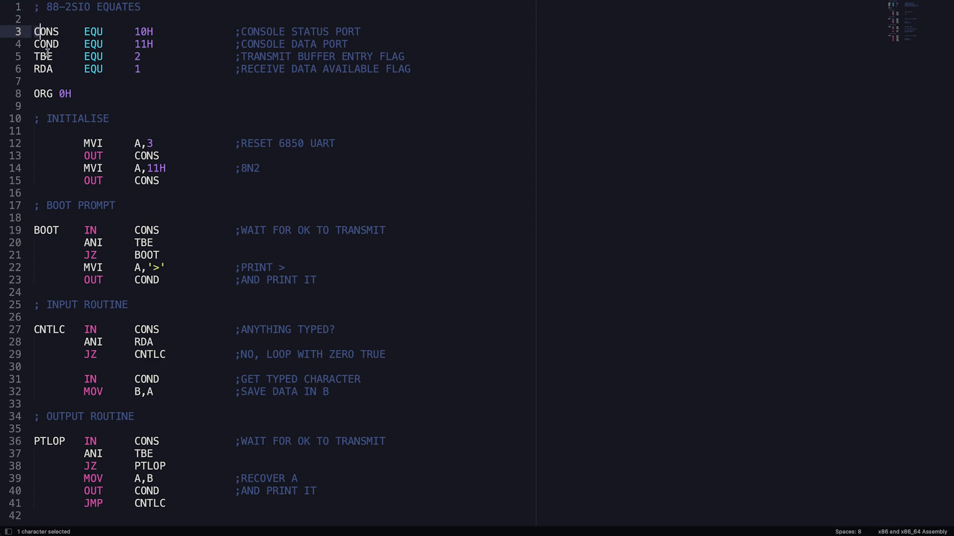
# Select the 88-2SIO echo program source lines for copying.
pyautogui.moveTo(38, 32); pyautogui.dragTo(297, 479)
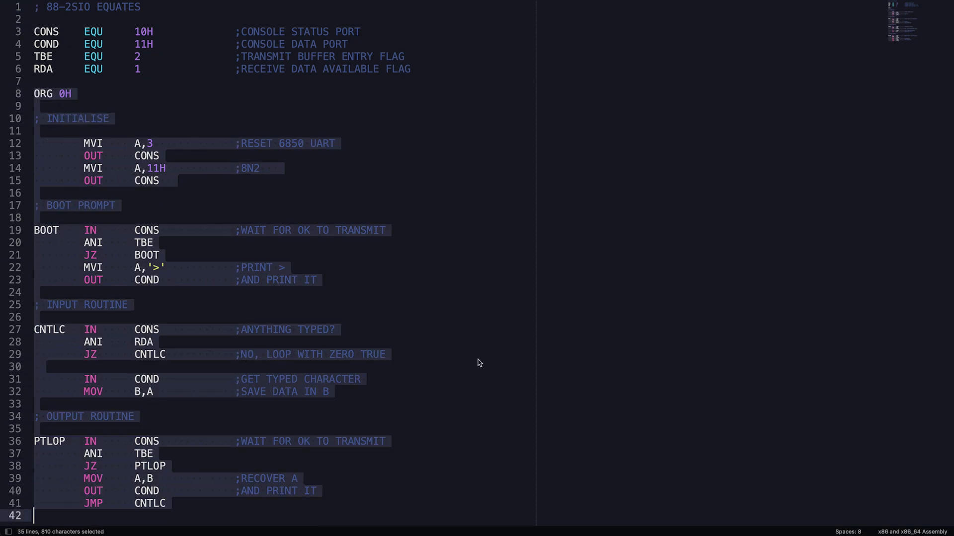
pyautogui.moveTo(459, 341)
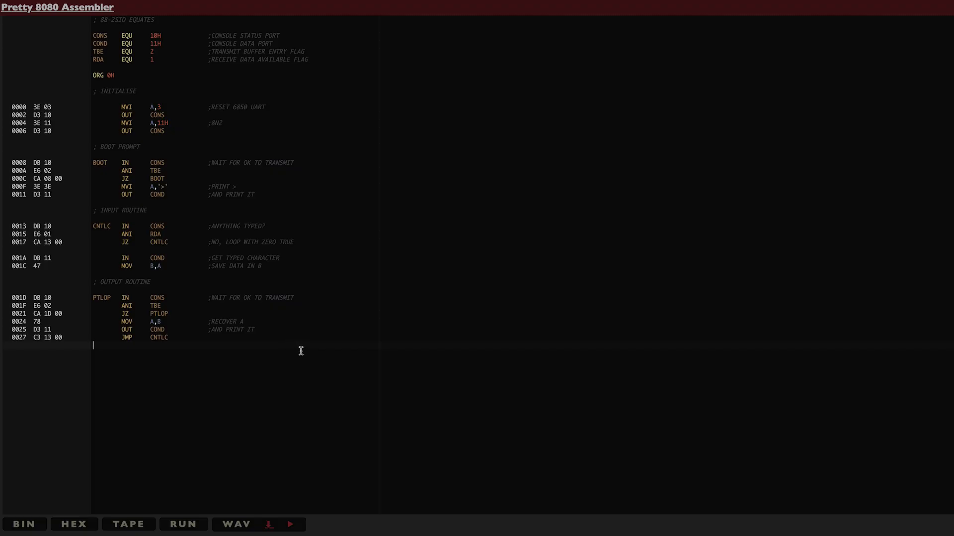
pyautogui.moveTo(56, 519)
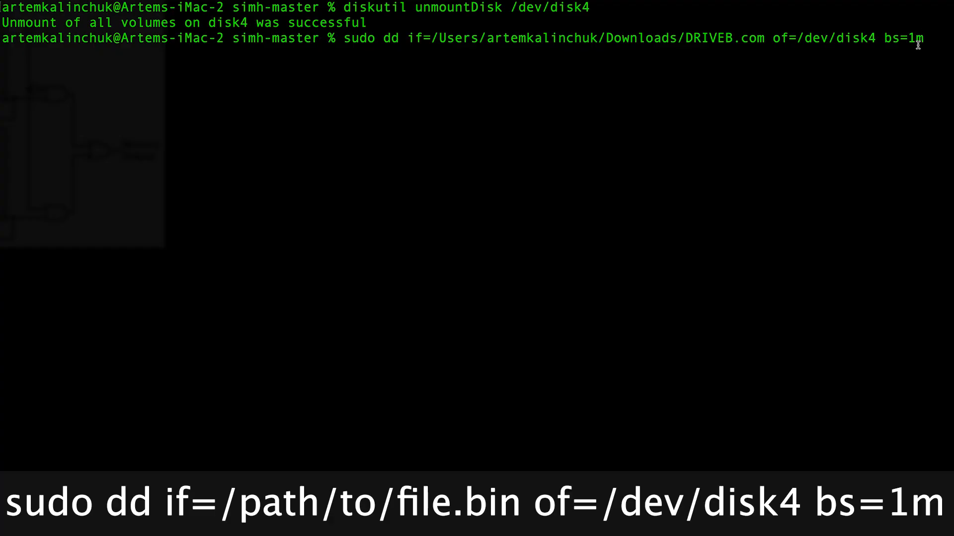
pyautogui.moveTo(901, 62)
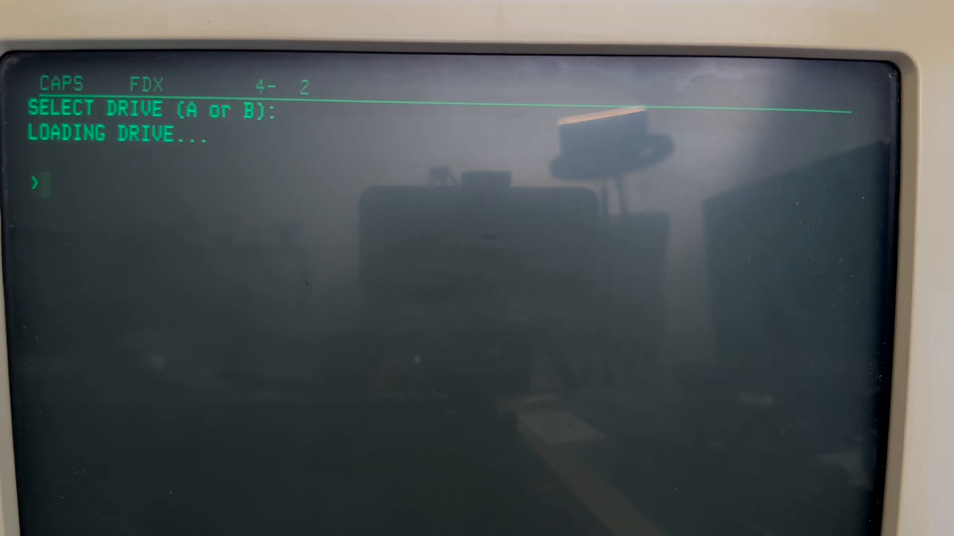
# Type HELLO THIS IS A TEST. and watch the echo program repeat it.
pyautogui.write('HELLO')
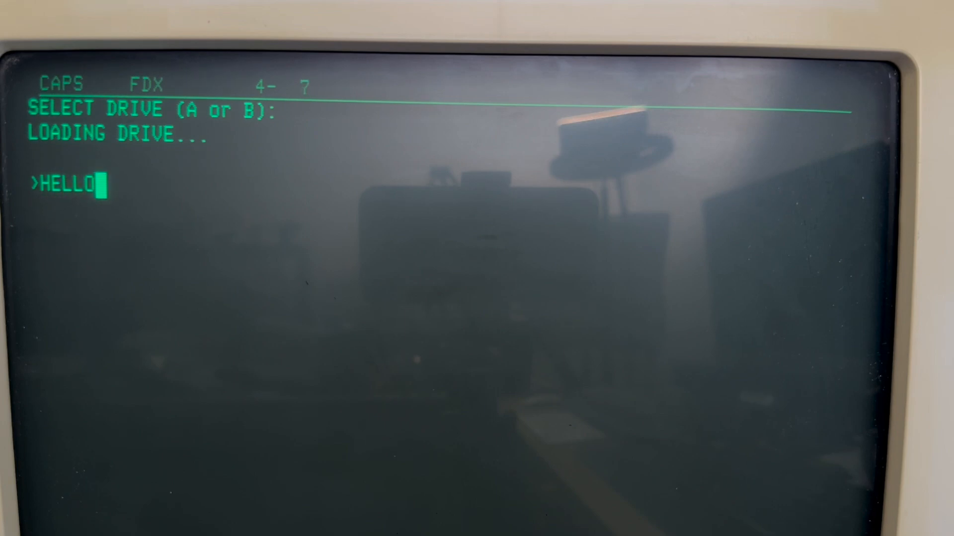
pyautogui.write('THIS')
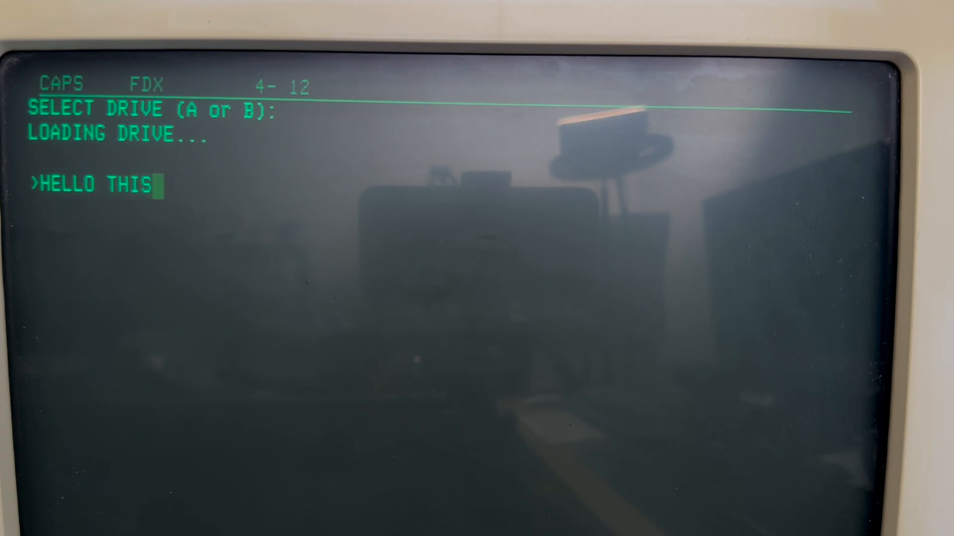
pyautogui.write('IS A TEST')
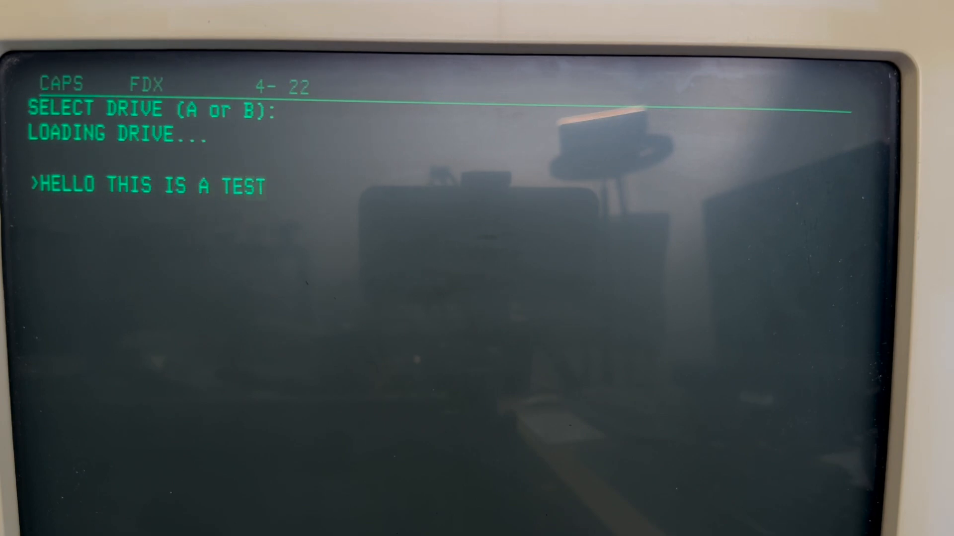
pyautogui.write('.')
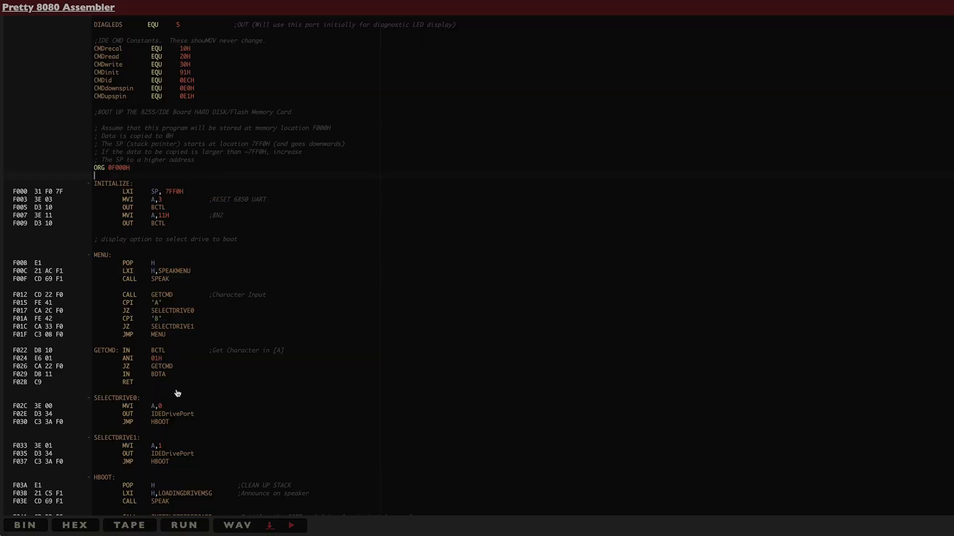
# Review the bootloader listing assembled at origin F000 in Pretty 8080 Assembler.
pyautogui.click(26, 524)
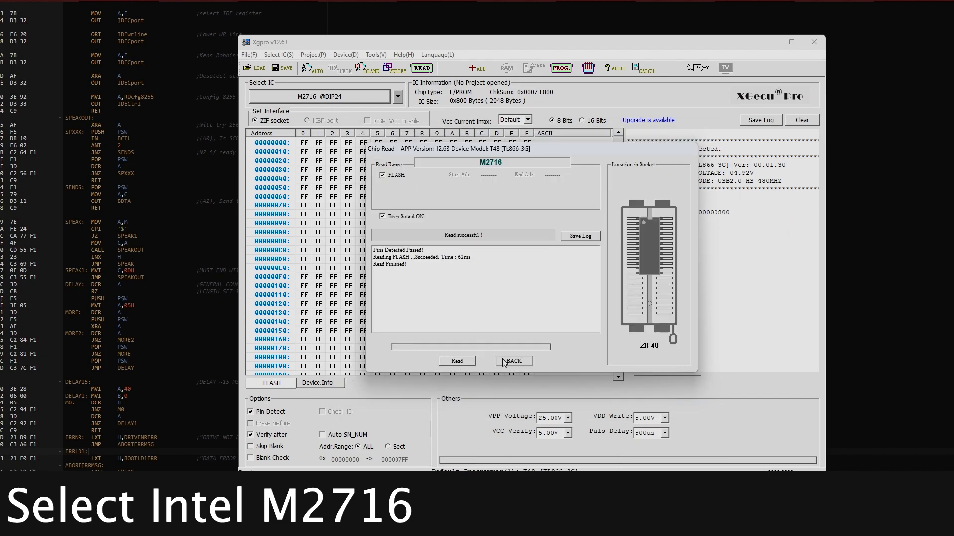
# Load the IDEBOOT bootloader file into the Xgpro buffer as binary.
pyautogui.click(513, 361)
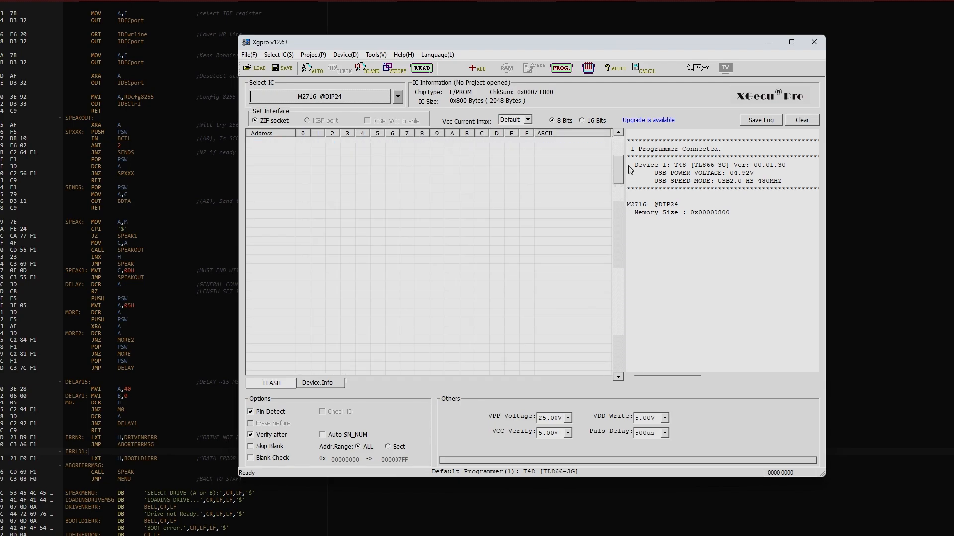
pyautogui.click(257, 67)
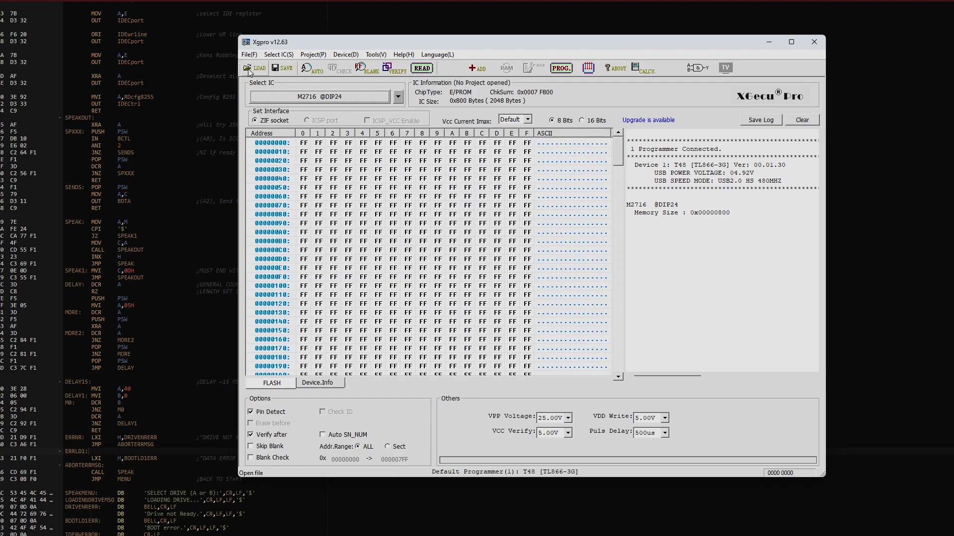
pyautogui.click(254, 68)
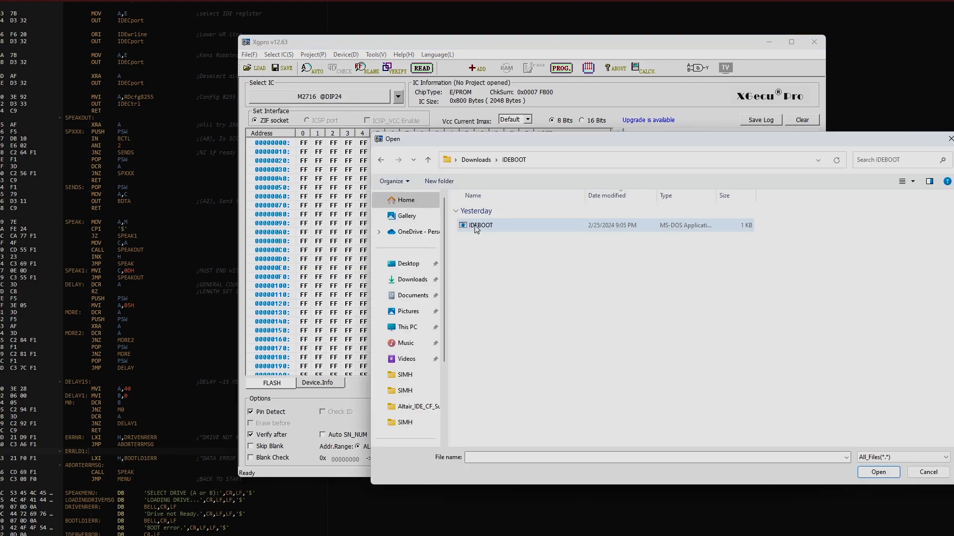
pyautogui.doubleClick(481, 225)
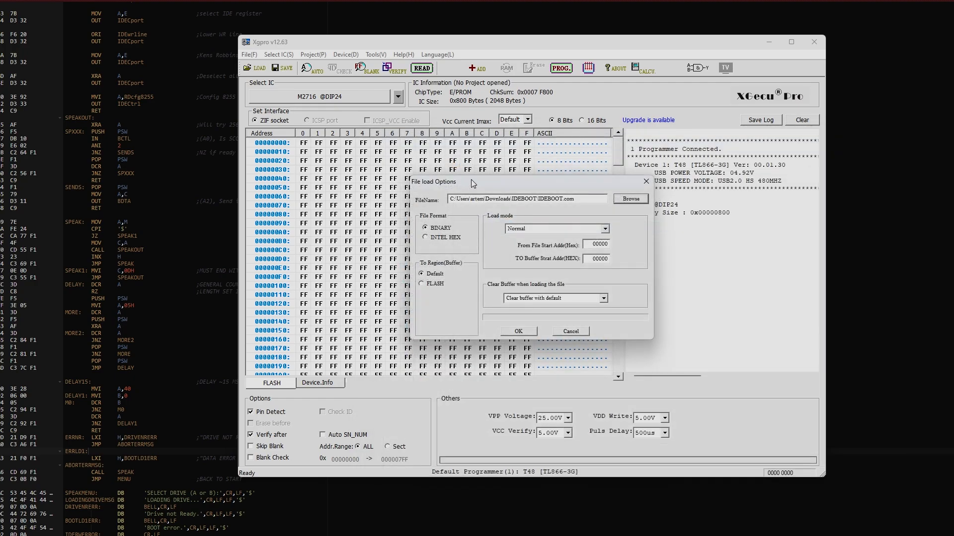
pyautogui.click(516, 331)
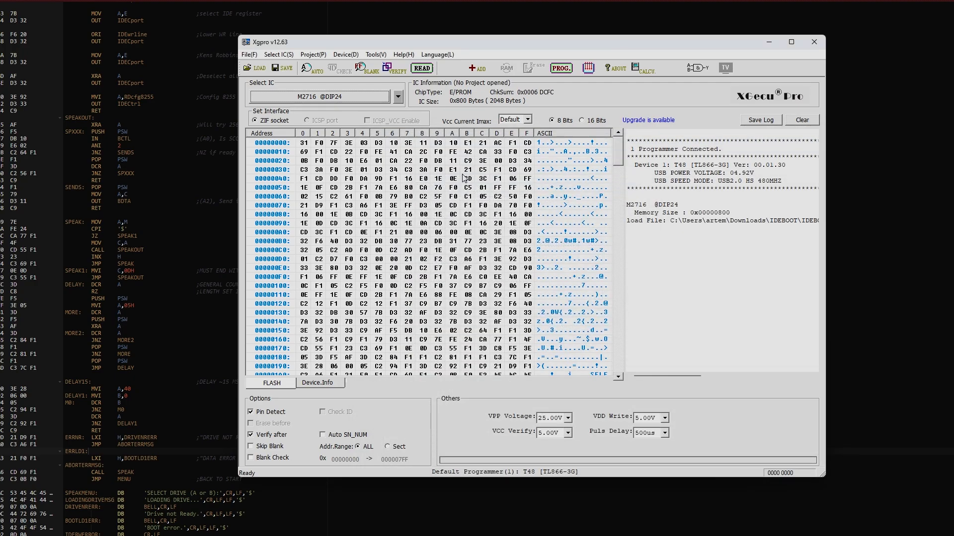
# Program the buffer onto the M2716 EPROM, then read the chip contents back to verify.
pyautogui.click(560, 67)
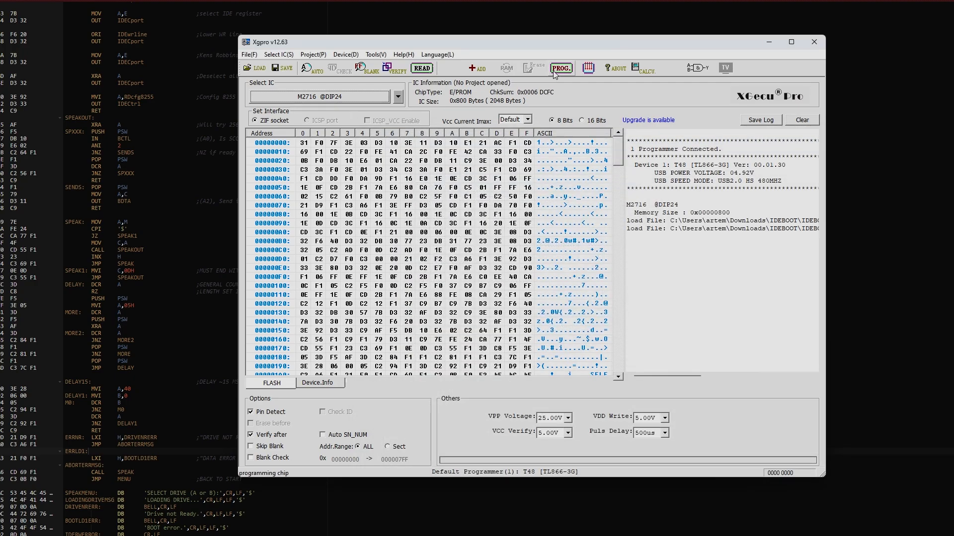
pyautogui.click(561, 67)
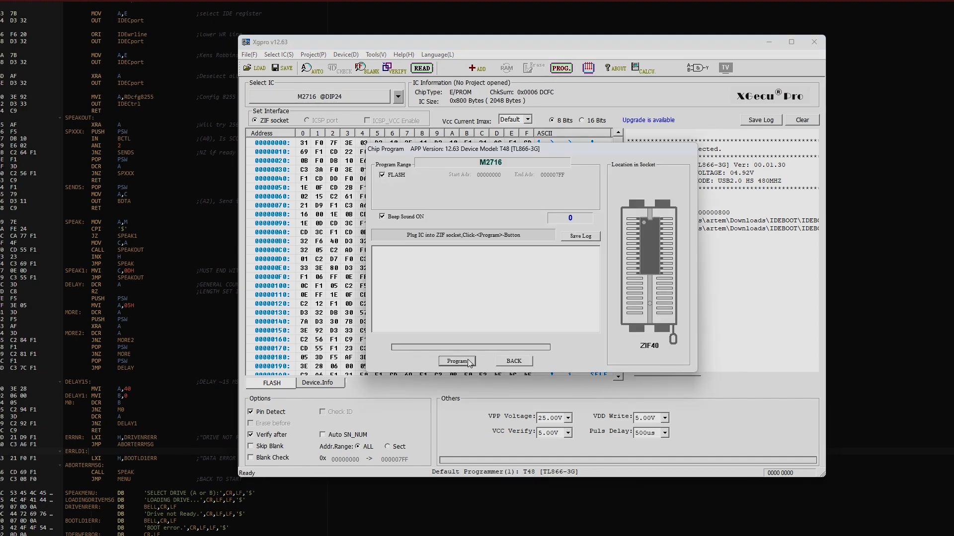
pyautogui.click(456, 361)
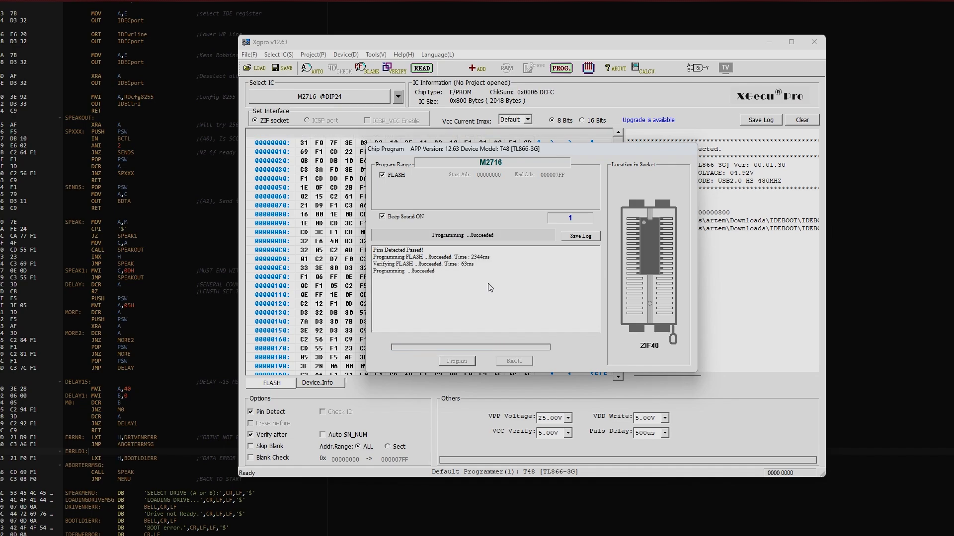
pyautogui.click(512, 361)
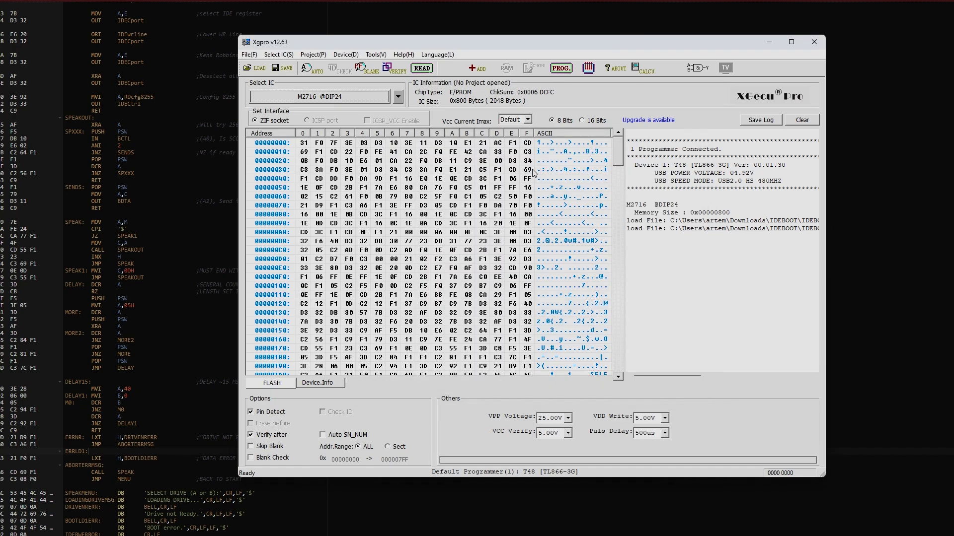
pyautogui.click(421, 67)
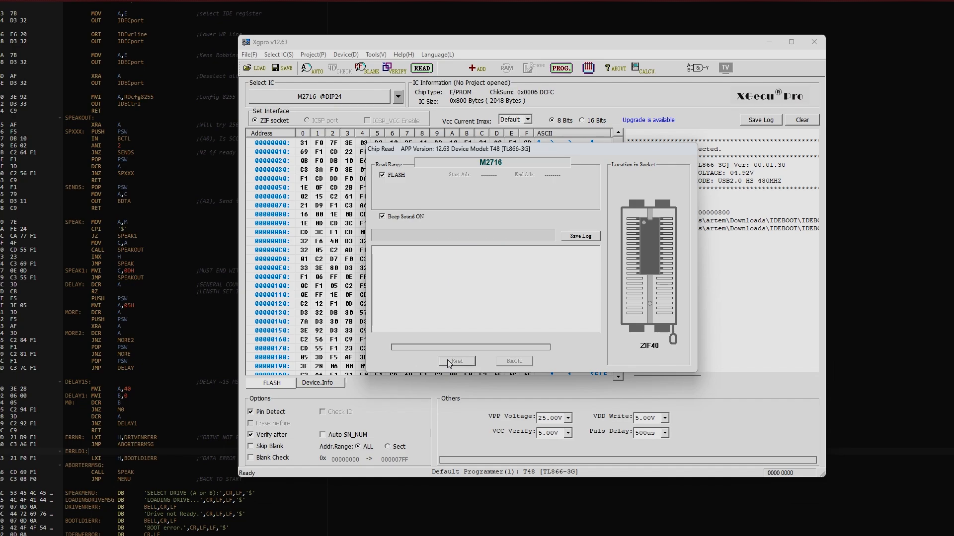
pyautogui.click(456, 361)
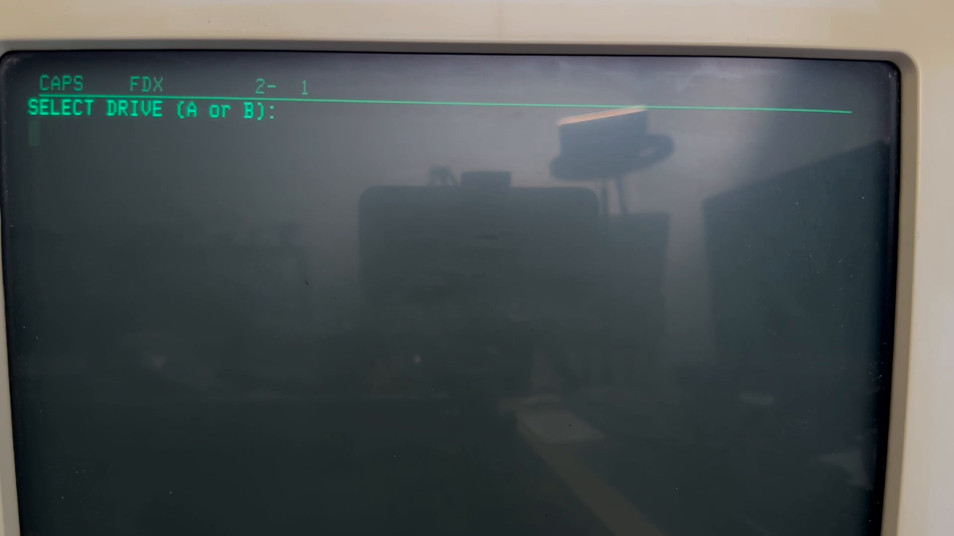
# Select drive A and test the echo program with HELLO and THIS IS A.
pyautogui.write('A')
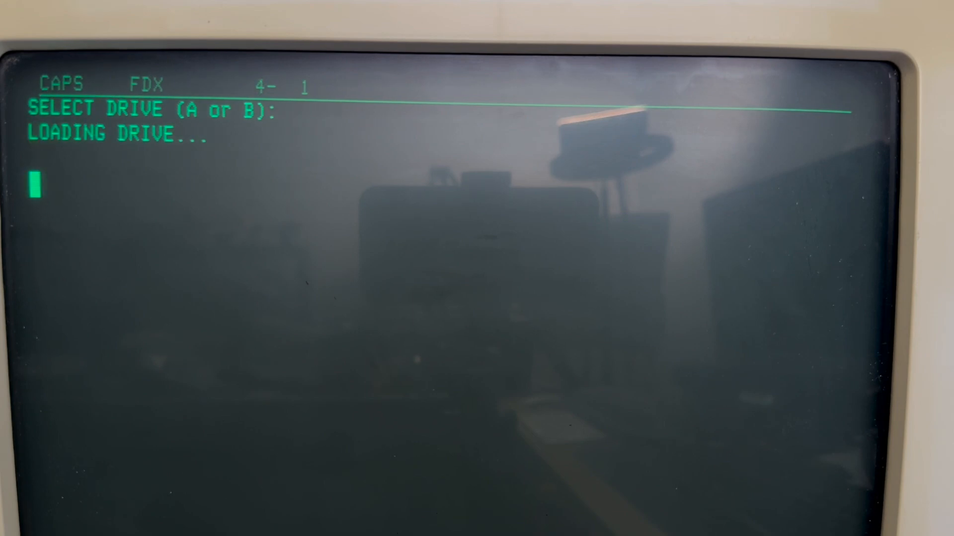
pyautogui.write('H')
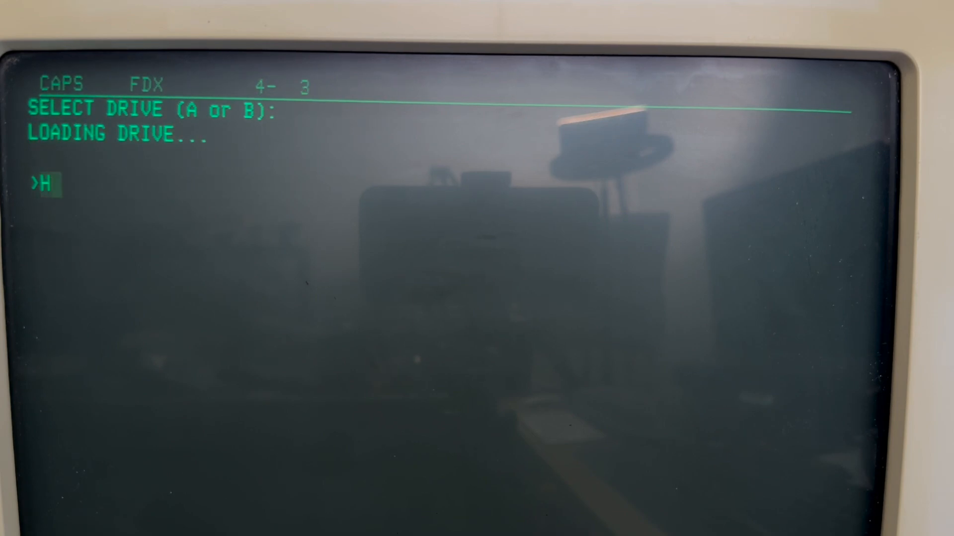
pyautogui.write('ELLO')
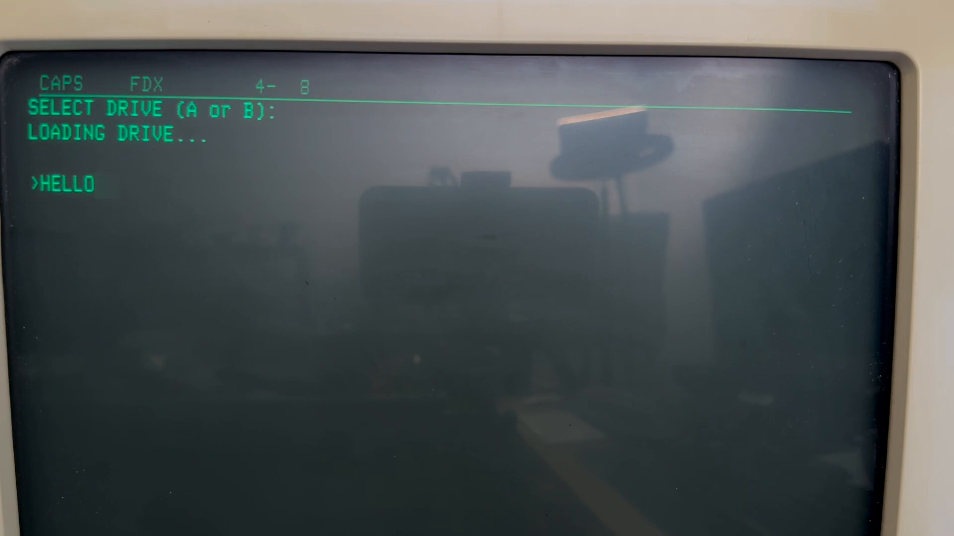
pyautogui.write('THIS IS A')
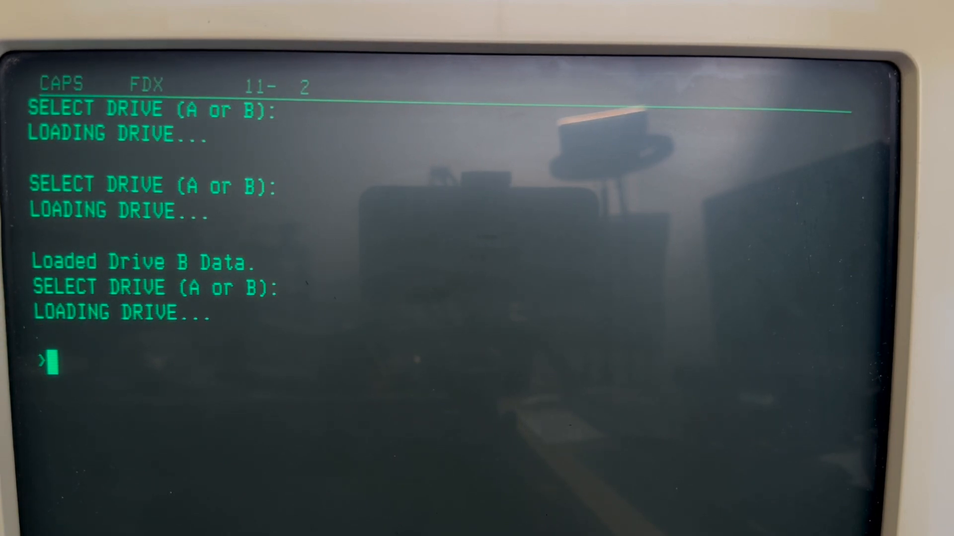
# Echo-test with ANYTHING WE TYPE IS RELAYED BACK TO THE SCREEN.
pyautogui.write('ANY')
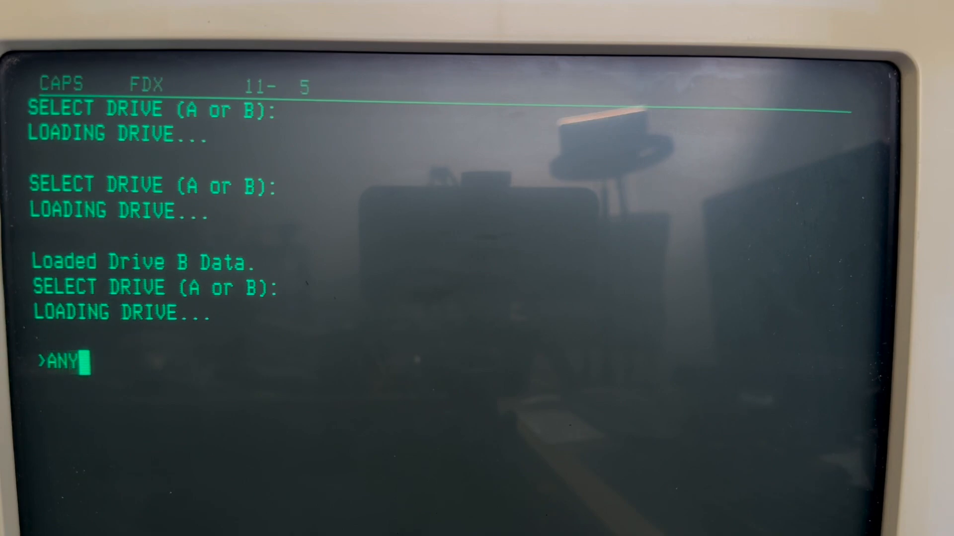
pyautogui.write('THING WE TYPE')
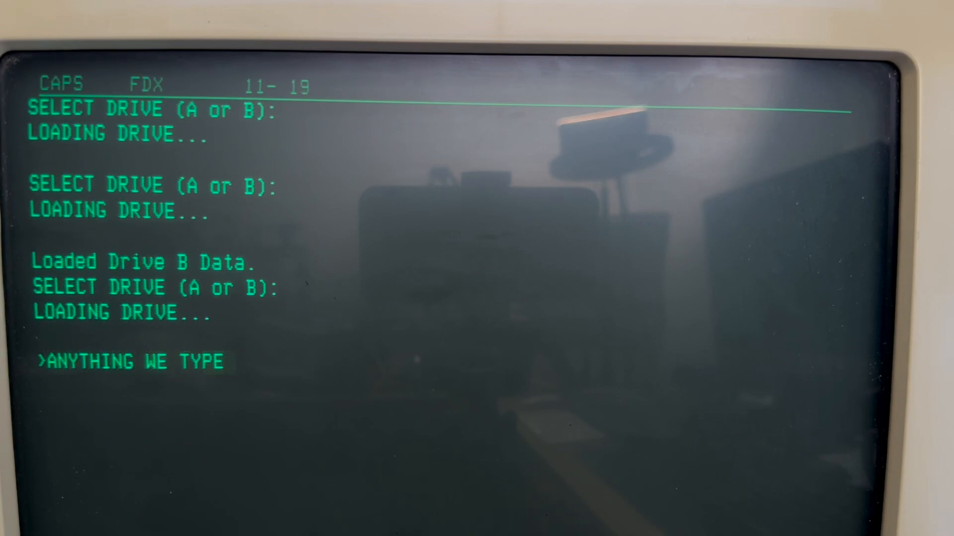
pyautogui.write('IS RELAYED BACK')
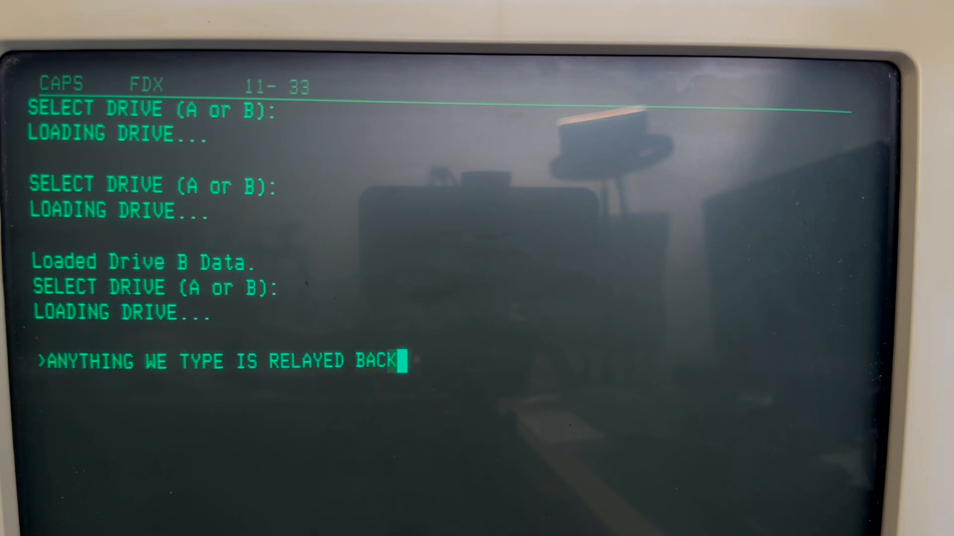
pyautogui.write('TO')
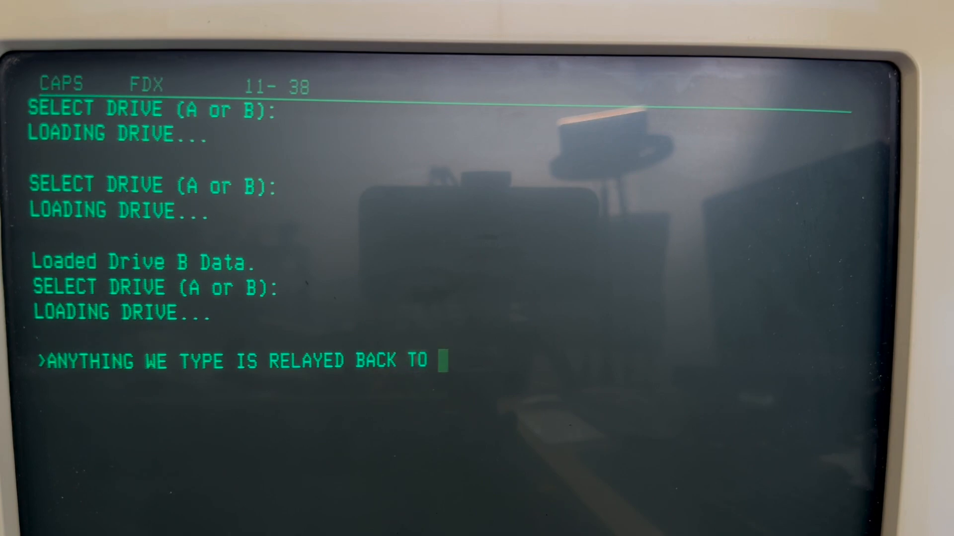
pyautogui.write('THE S')
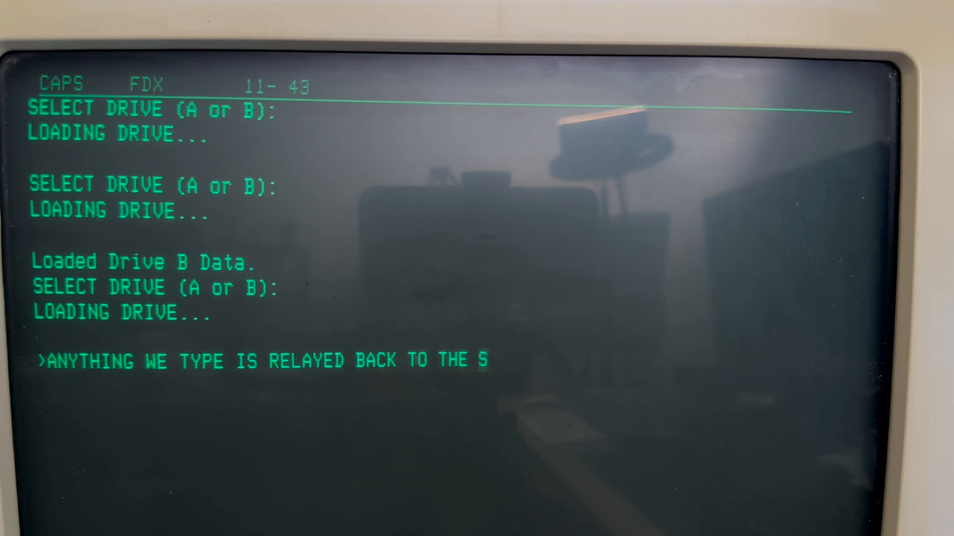
pyautogui.write('CREEN.')
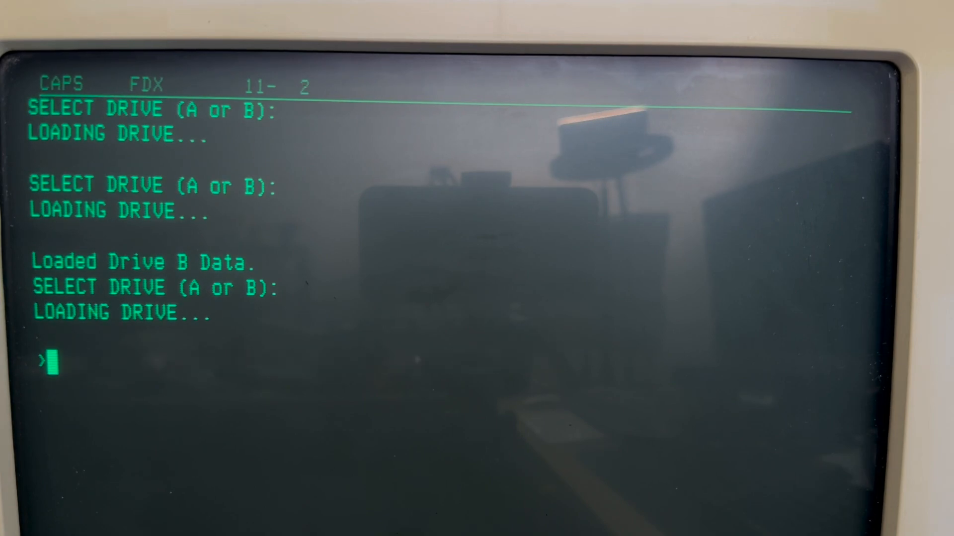
# Repeat the ANYTHING WE TYPE IS RELAYED BACK TO THE SCREEN echo test after drive B loads.
pyautogui.write('ANYTHING W')
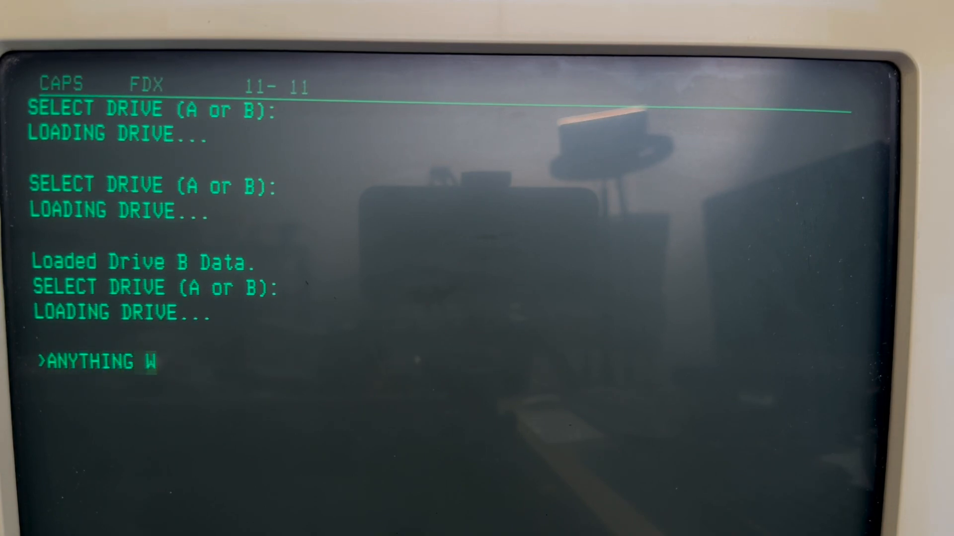
pyautogui.write('E TYPE IS RELA')
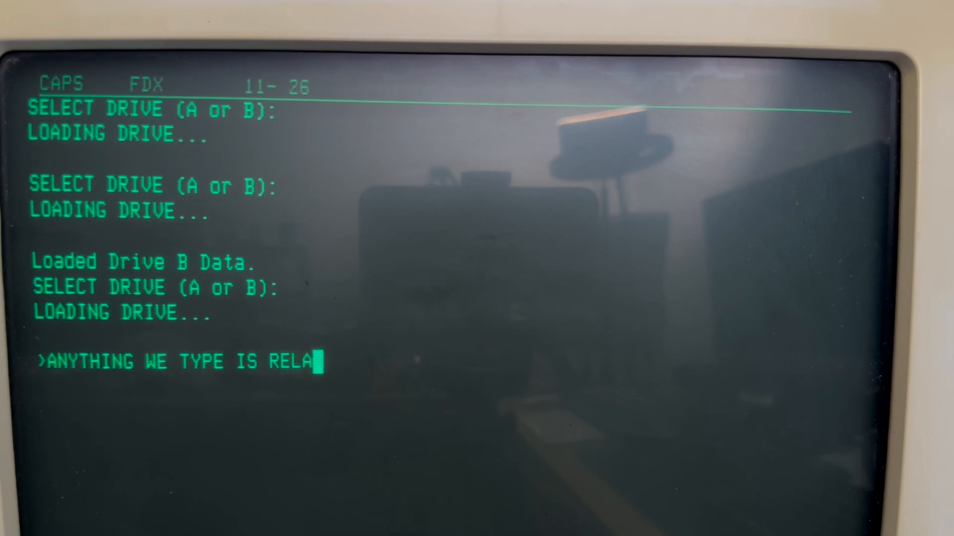
pyautogui.write('YED BACK TO')
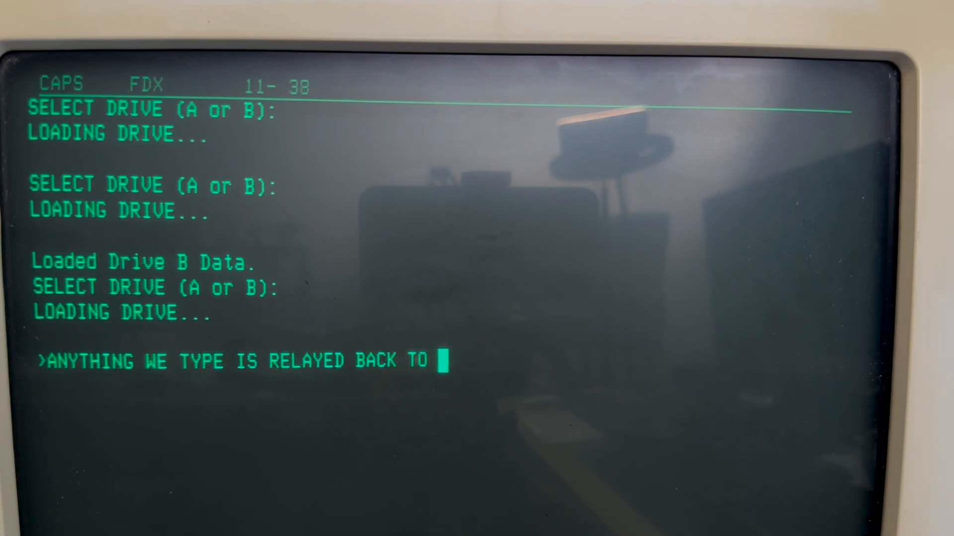
pyautogui.write('THE')
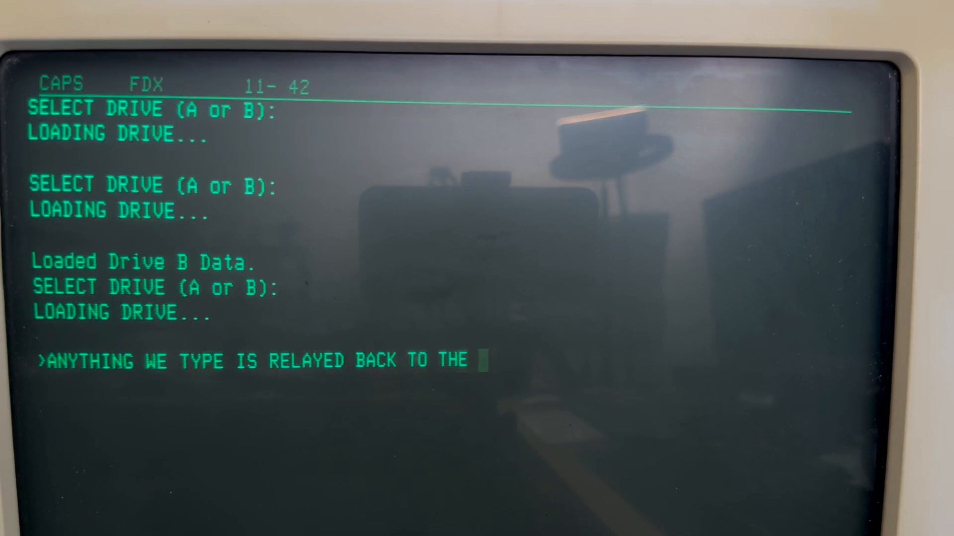
pyautogui.write('SCREEN')
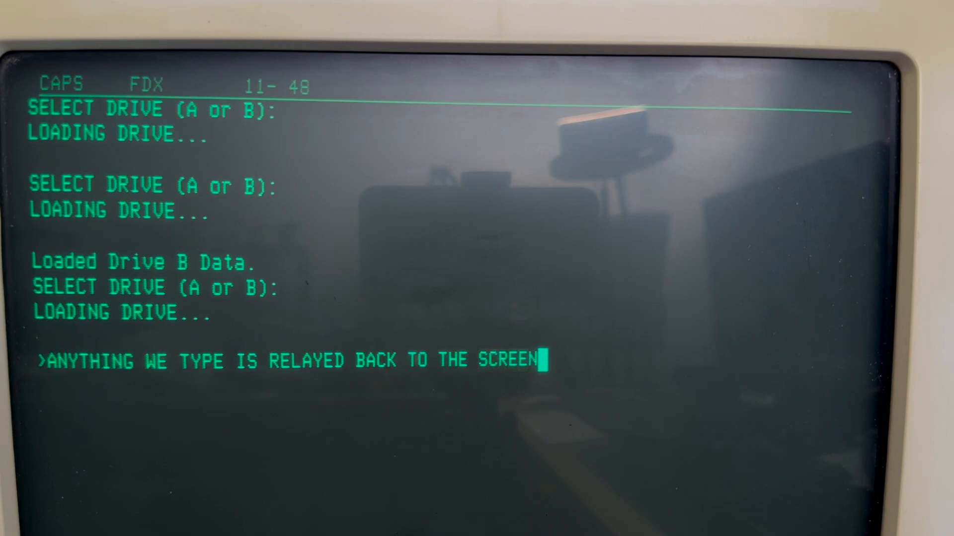